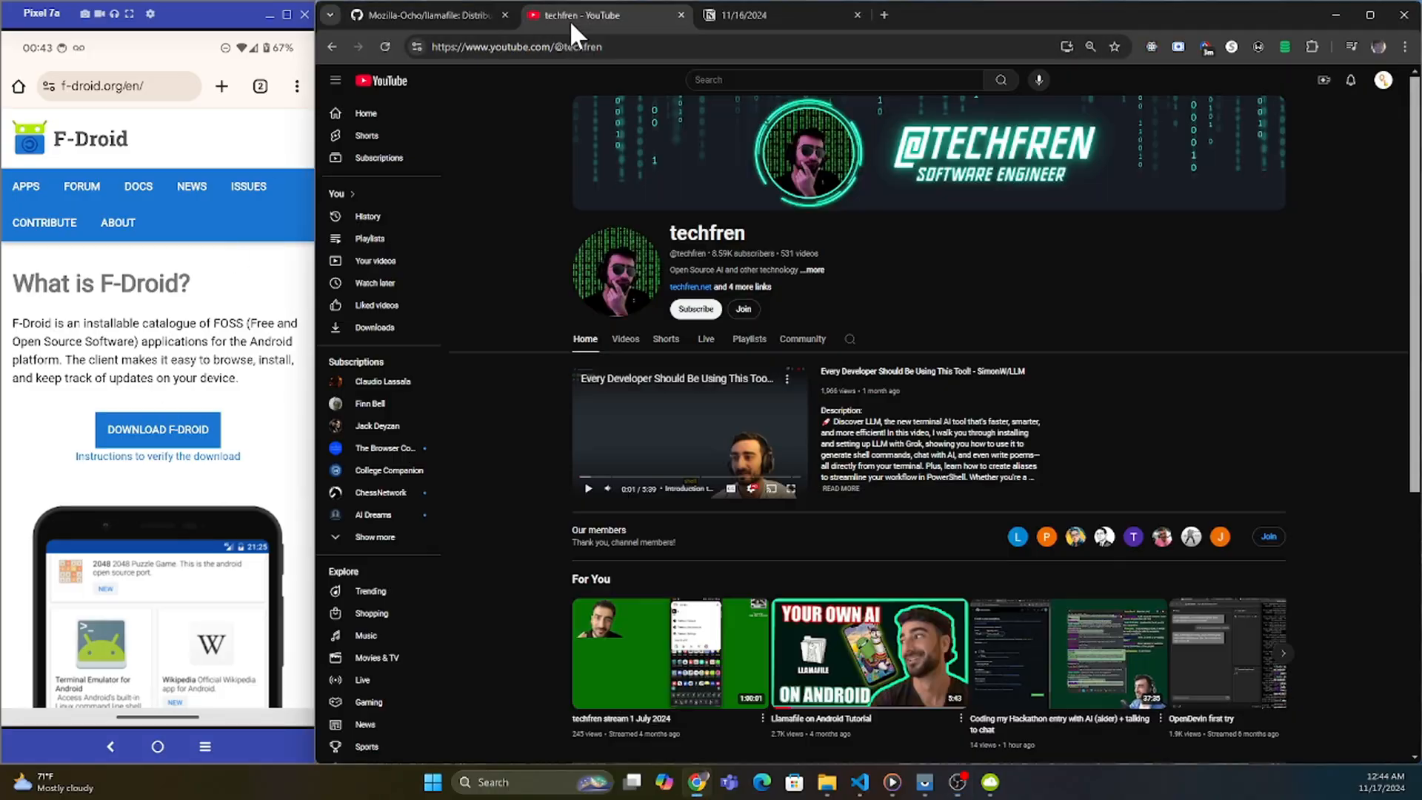
{"action": "mouse_move", "coordinate": [533, 297]}
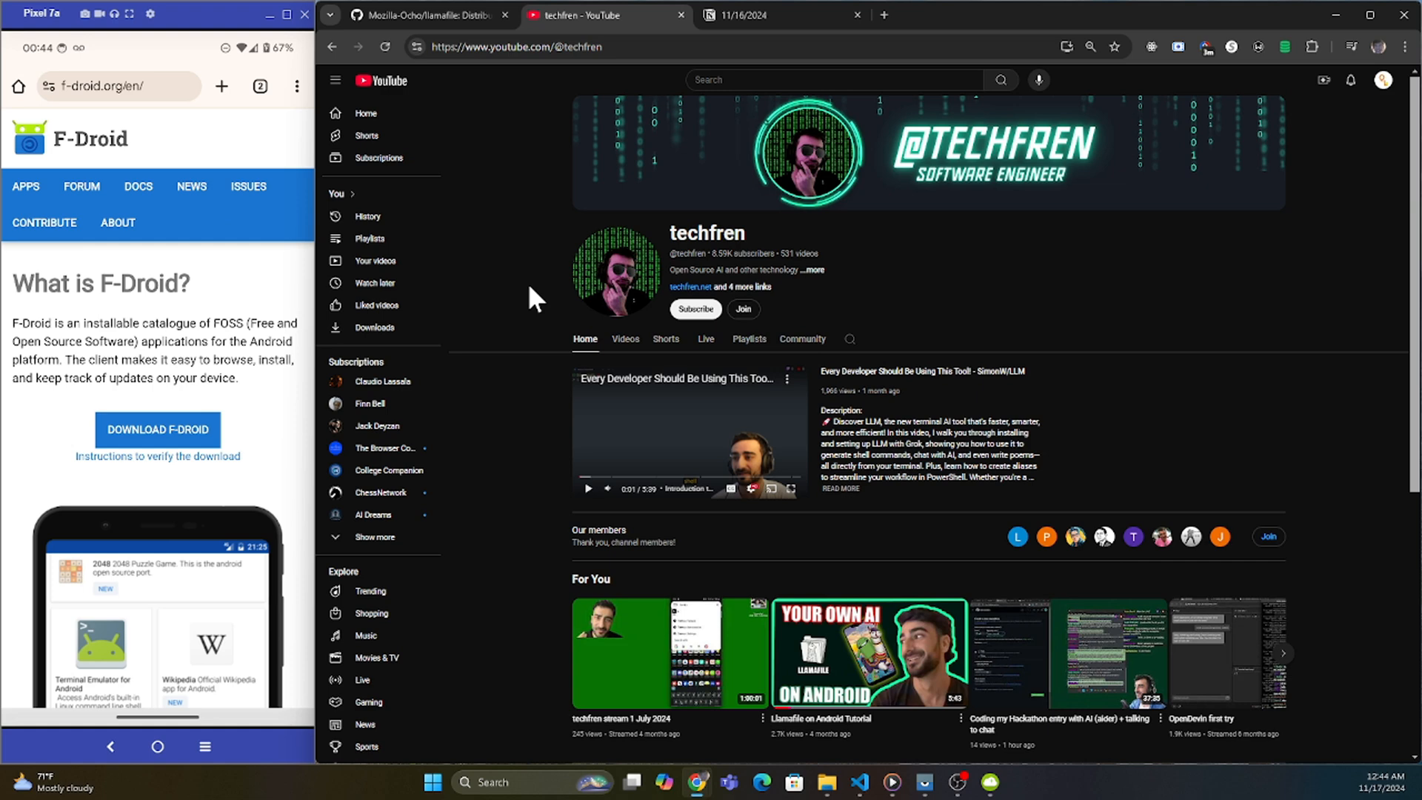
Step: Leave the techfren YouTube channel for the Mozilla-Ocho/llamafile GitHub tab
{"action": "left_click", "coordinate": [417, 15]}
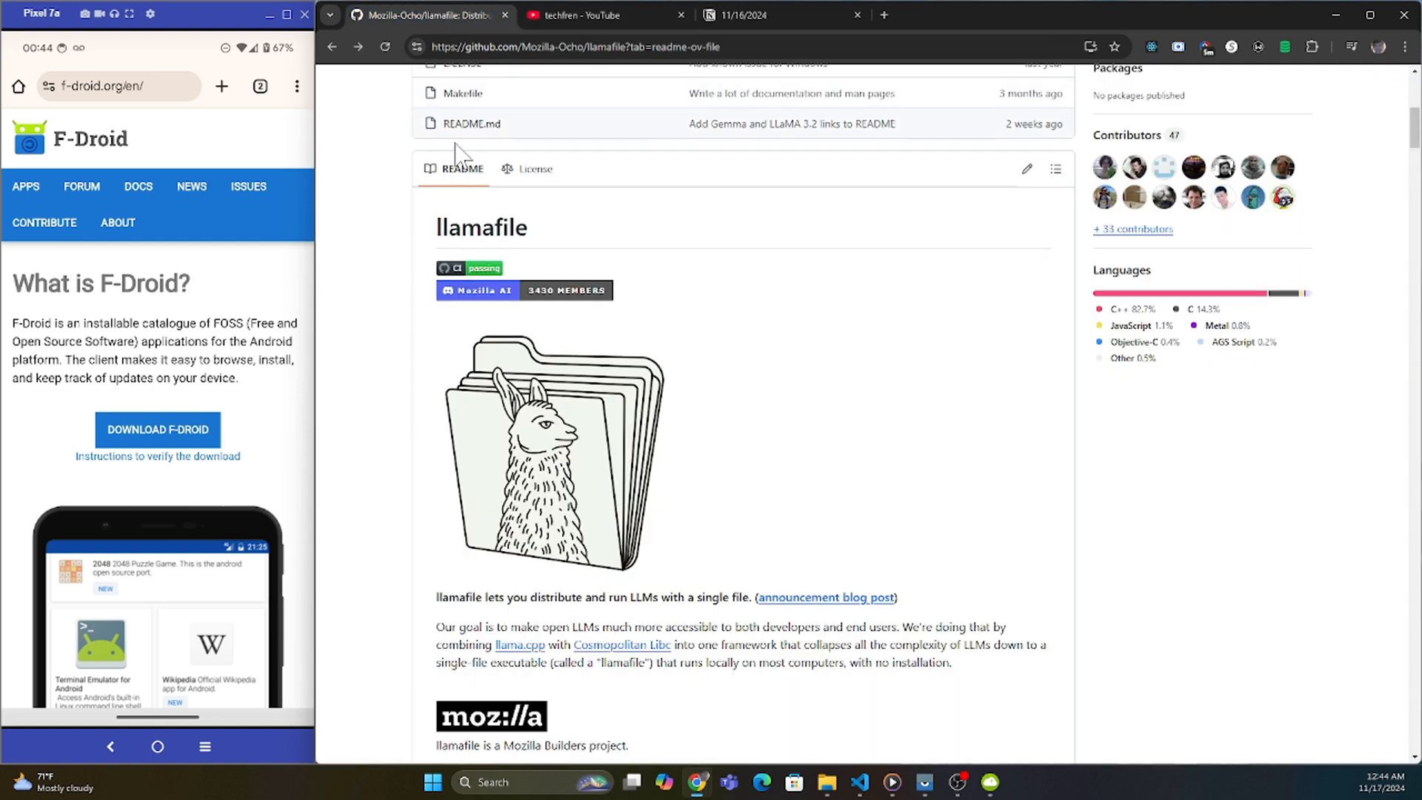
{"action": "mouse_move", "coordinate": [402, 198]}
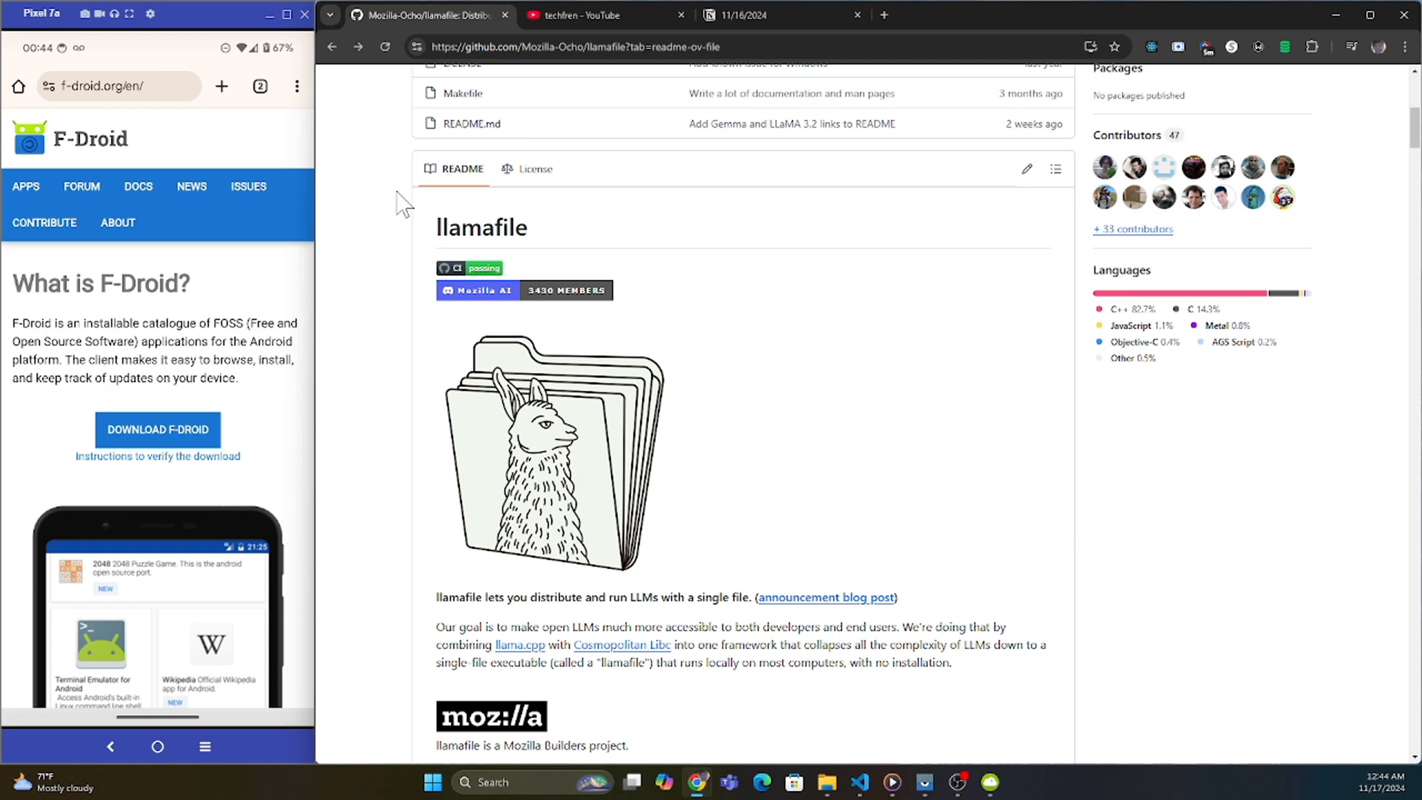
{"action": "mouse_move", "coordinate": [68, 106]}
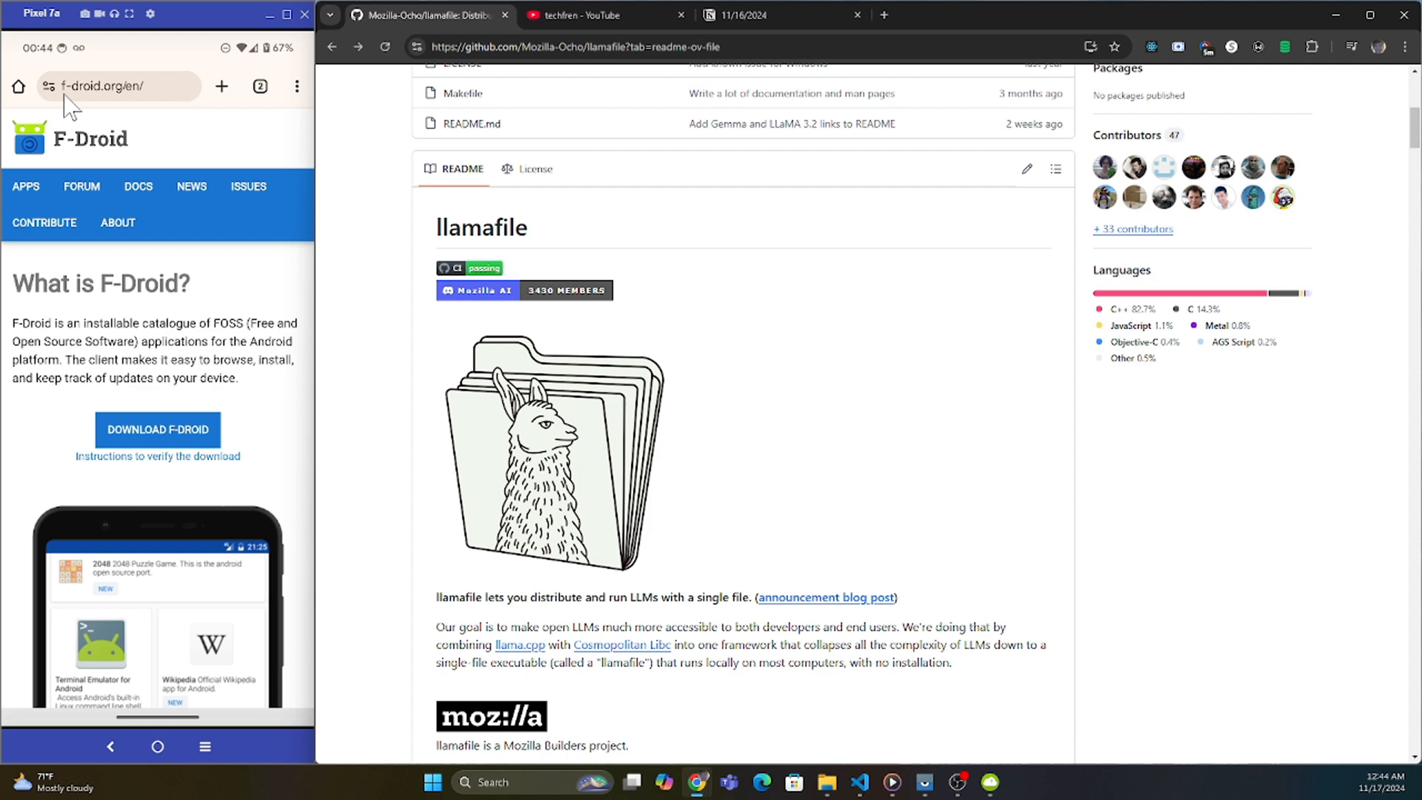
{"action": "mouse_move", "coordinate": [151, 444]}
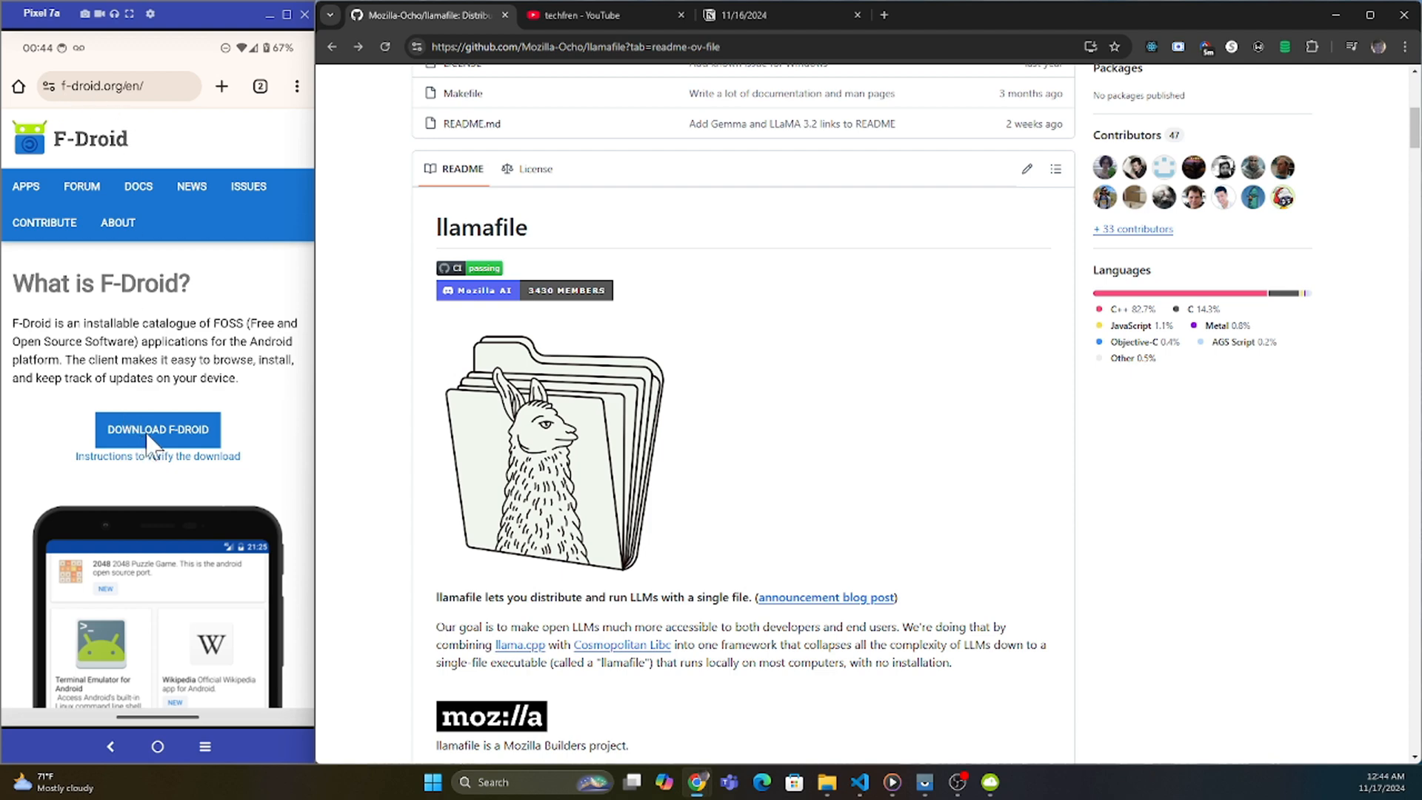
Step: Download the F-Droid APK and install it, overriding the Play Protect warning
{"action": "left_click", "coordinate": [157, 429]}
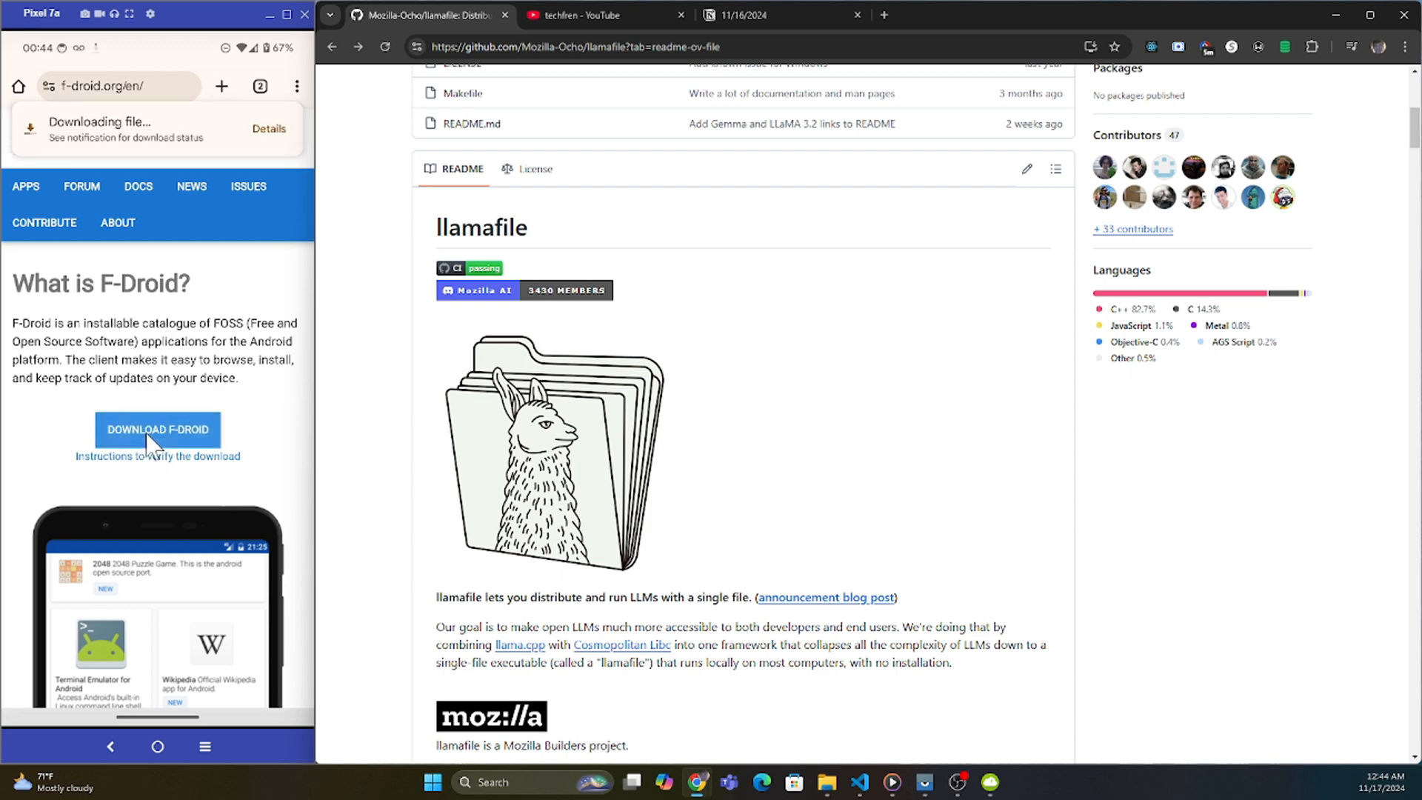
{"action": "left_click", "coordinate": [157, 429]}
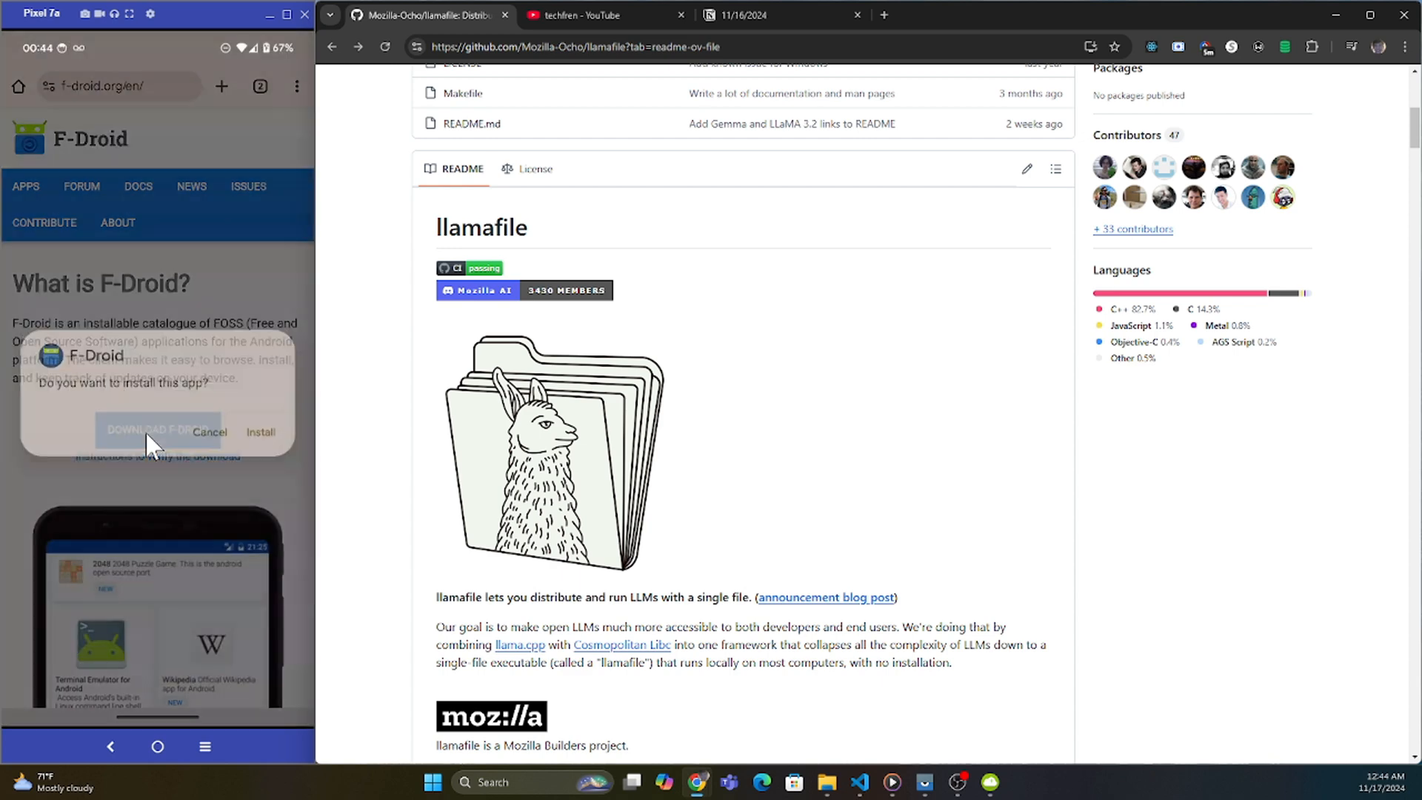
{"action": "left_click", "coordinate": [260, 431]}
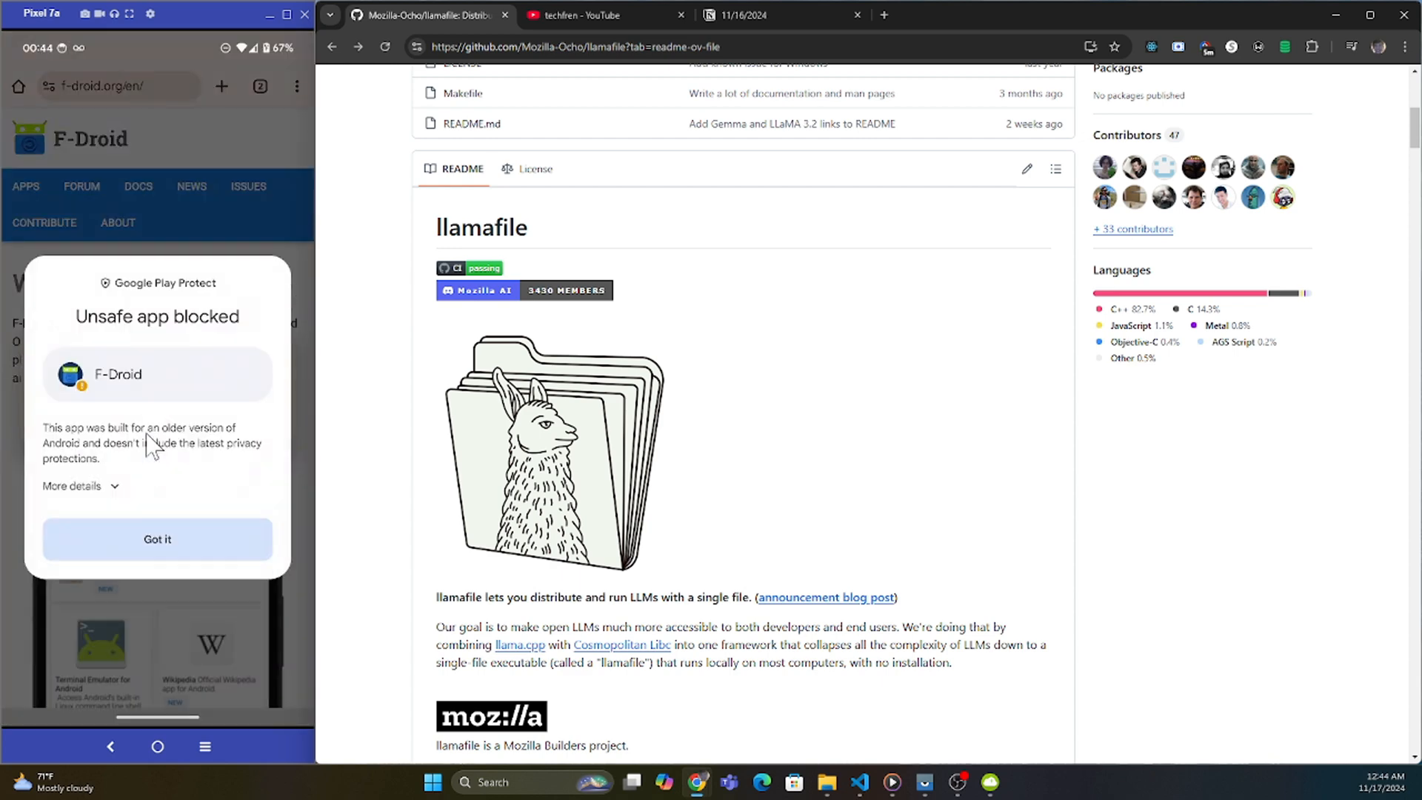
{"action": "left_click", "coordinate": [72, 485]}
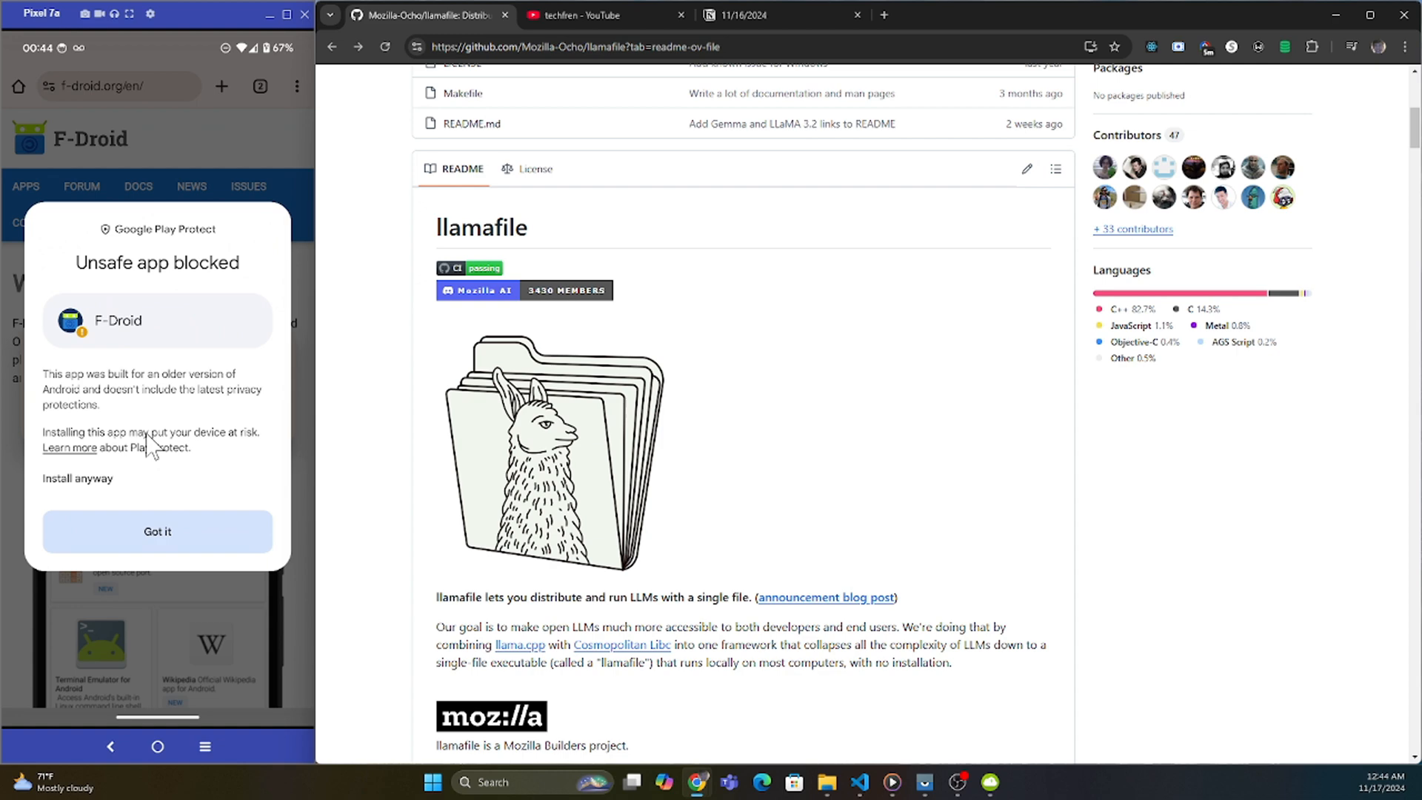
{"action": "left_click", "coordinate": [157, 532]}
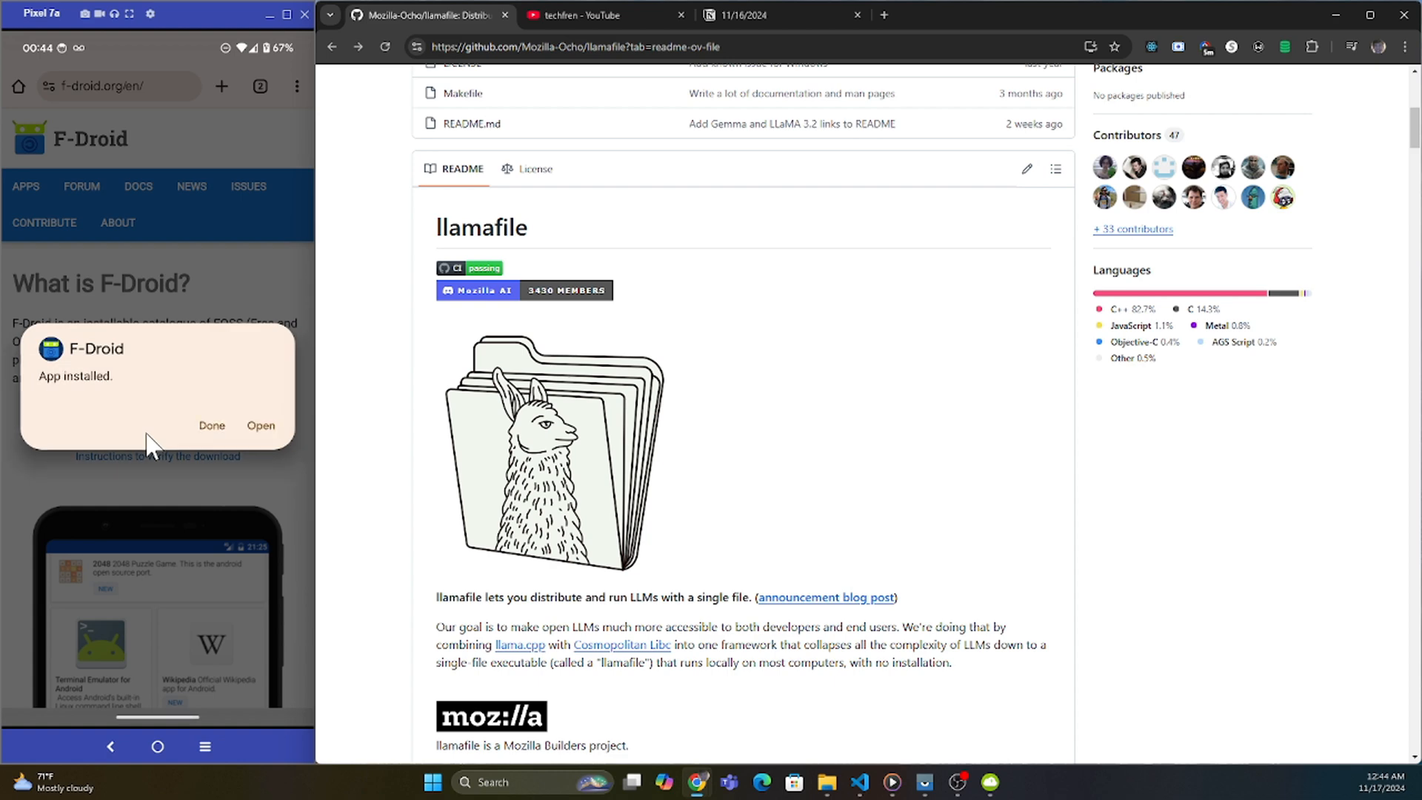
Step: Open F-Droid, search 'termux', then download and start installing Termux
{"action": "left_click", "coordinate": [211, 425]}
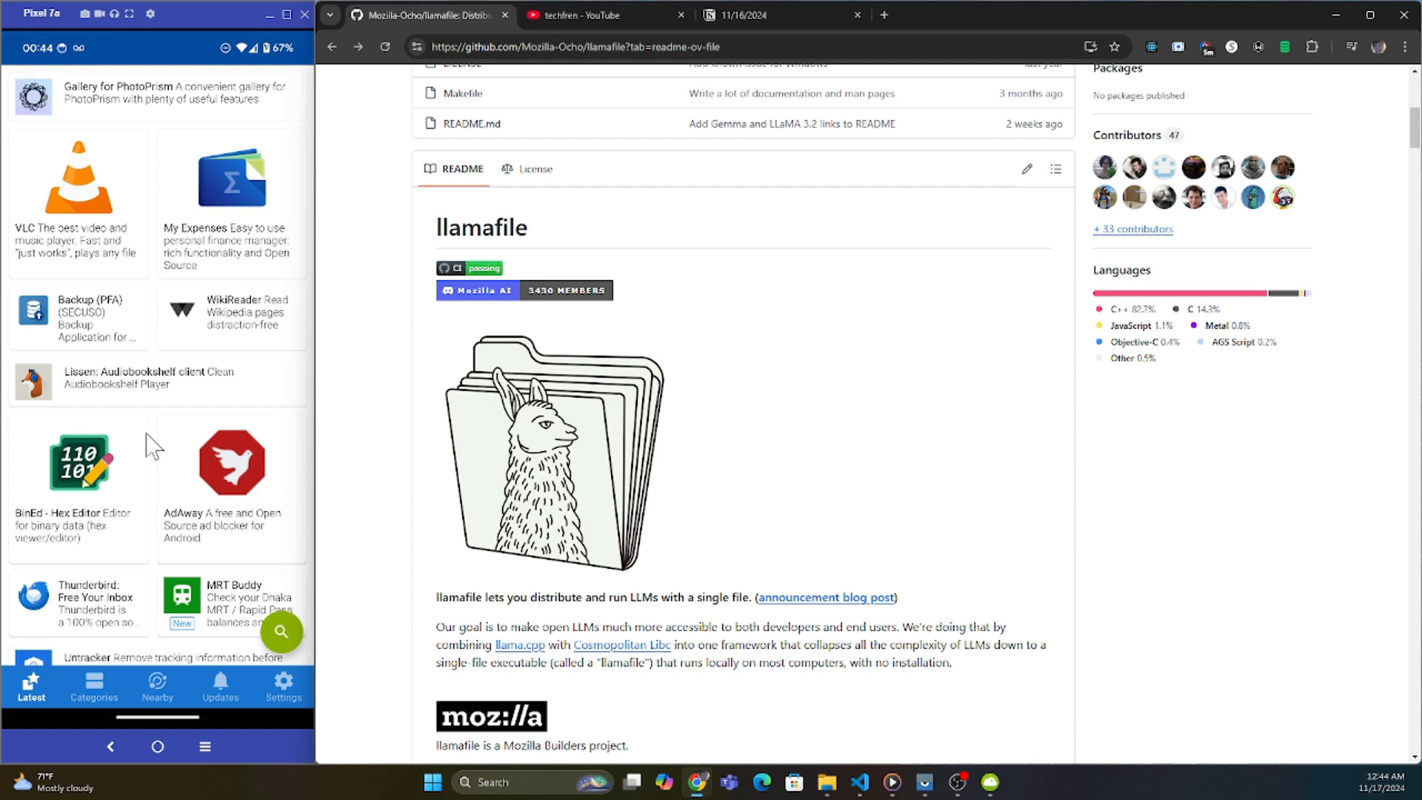
{"action": "left_click", "coordinate": [282, 632]}
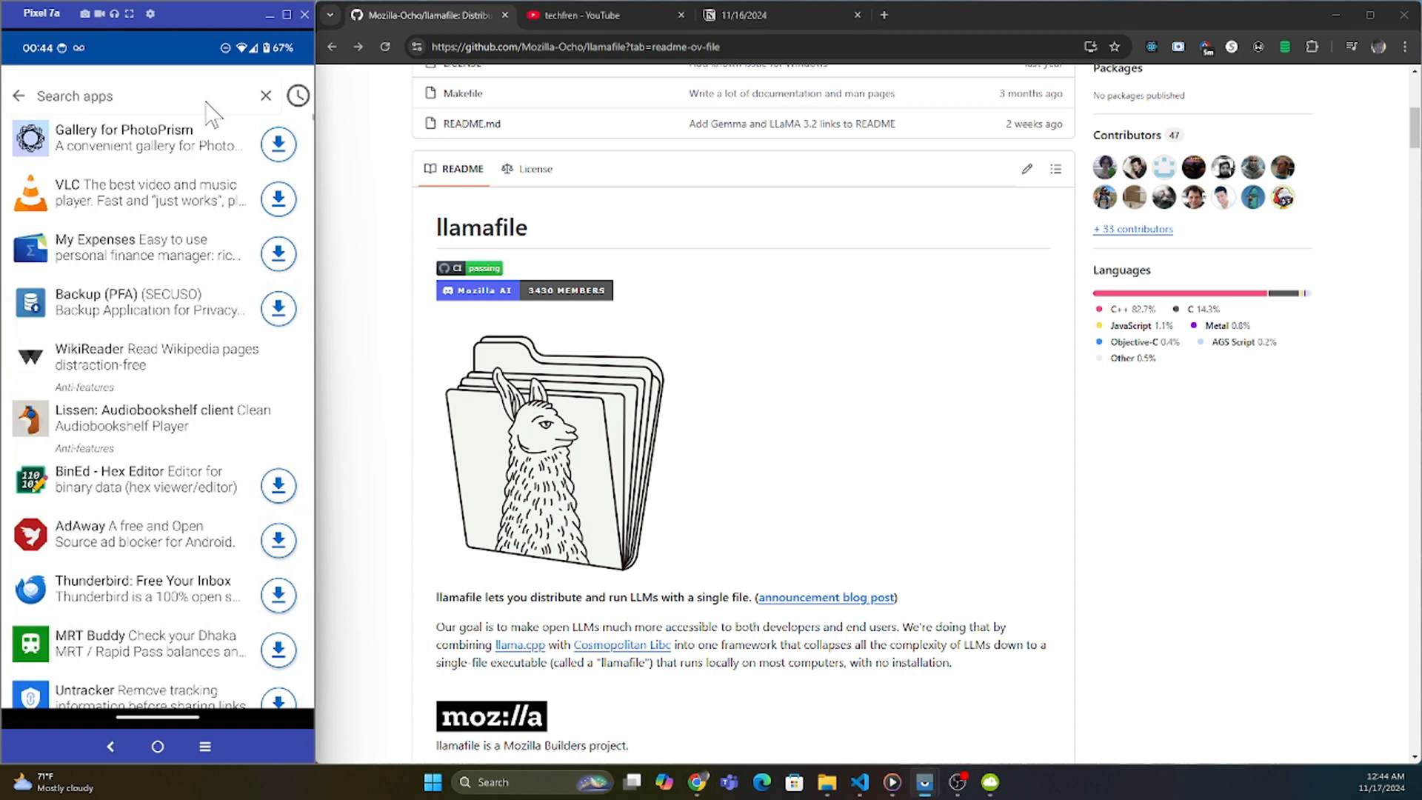
{"action": "type", "text": "termux"}
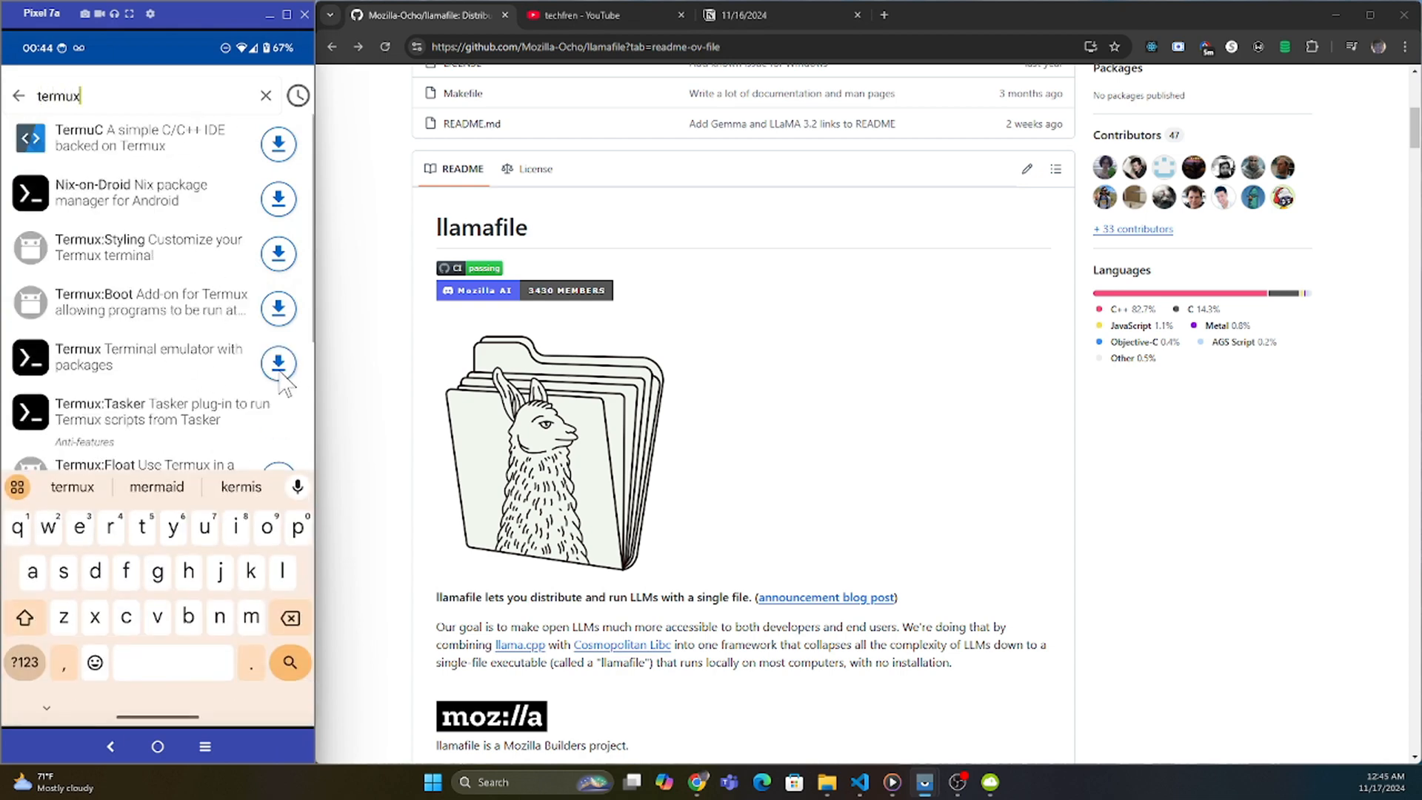
{"action": "left_click", "coordinate": [278, 363]}
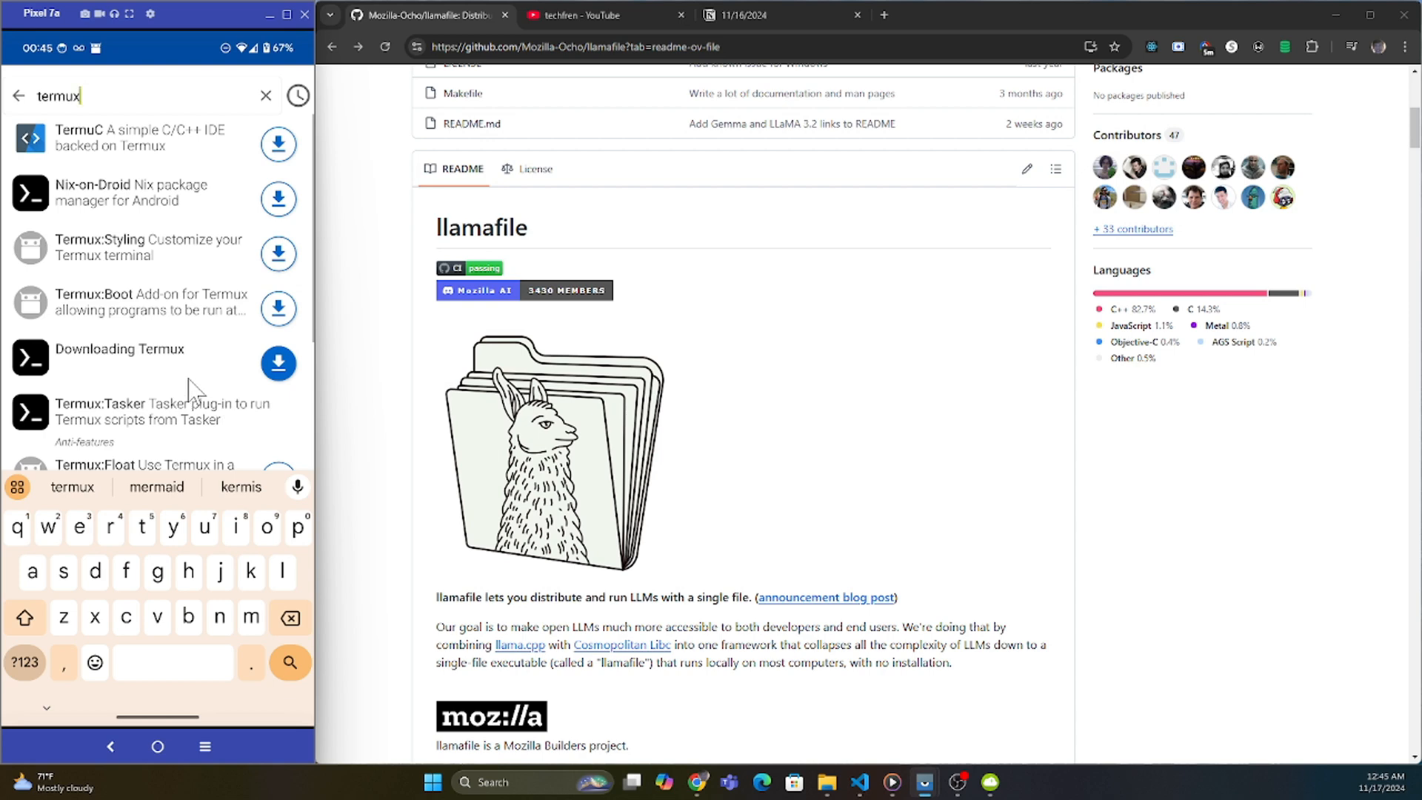
{"action": "left_click", "coordinate": [278, 363]}
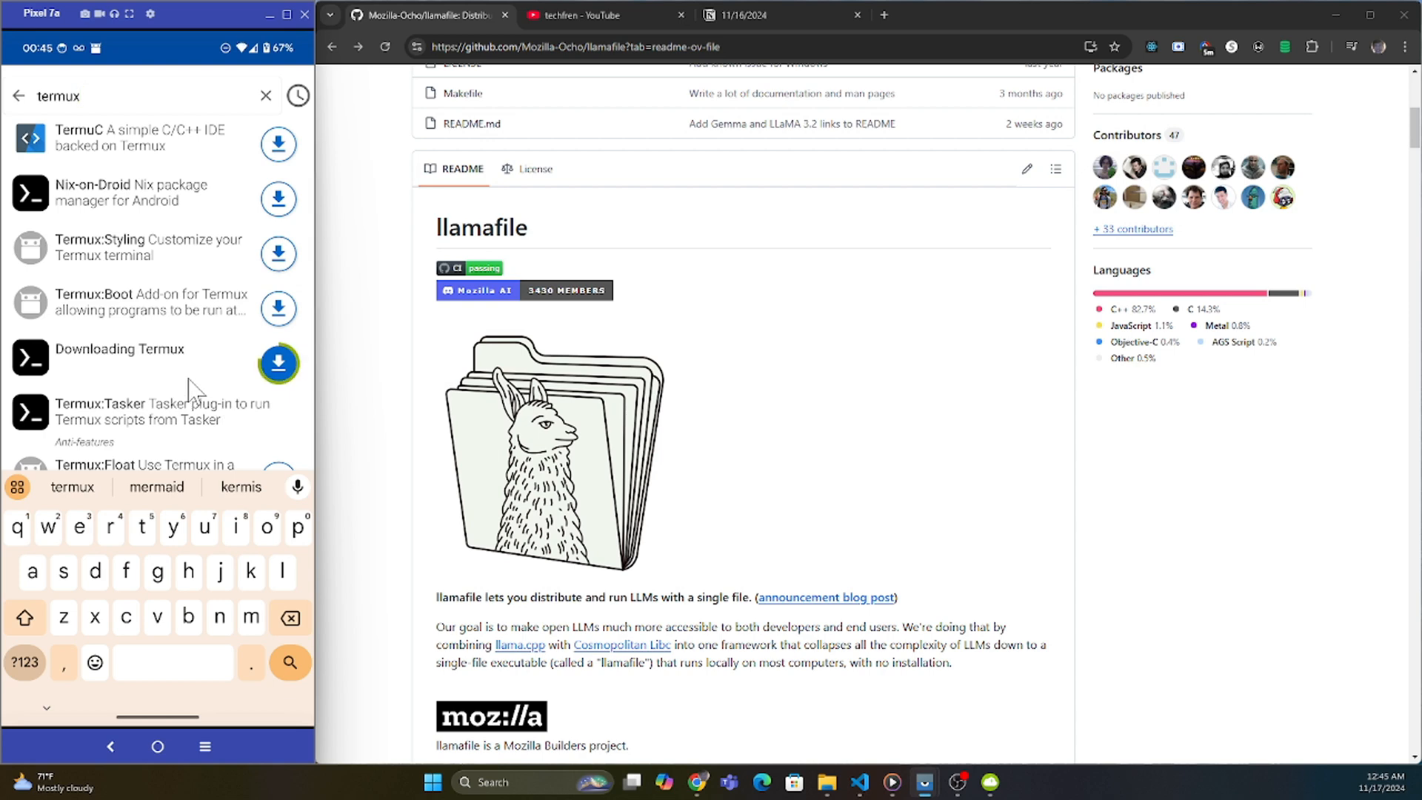
{"action": "left_click", "coordinate": [278, 363]}
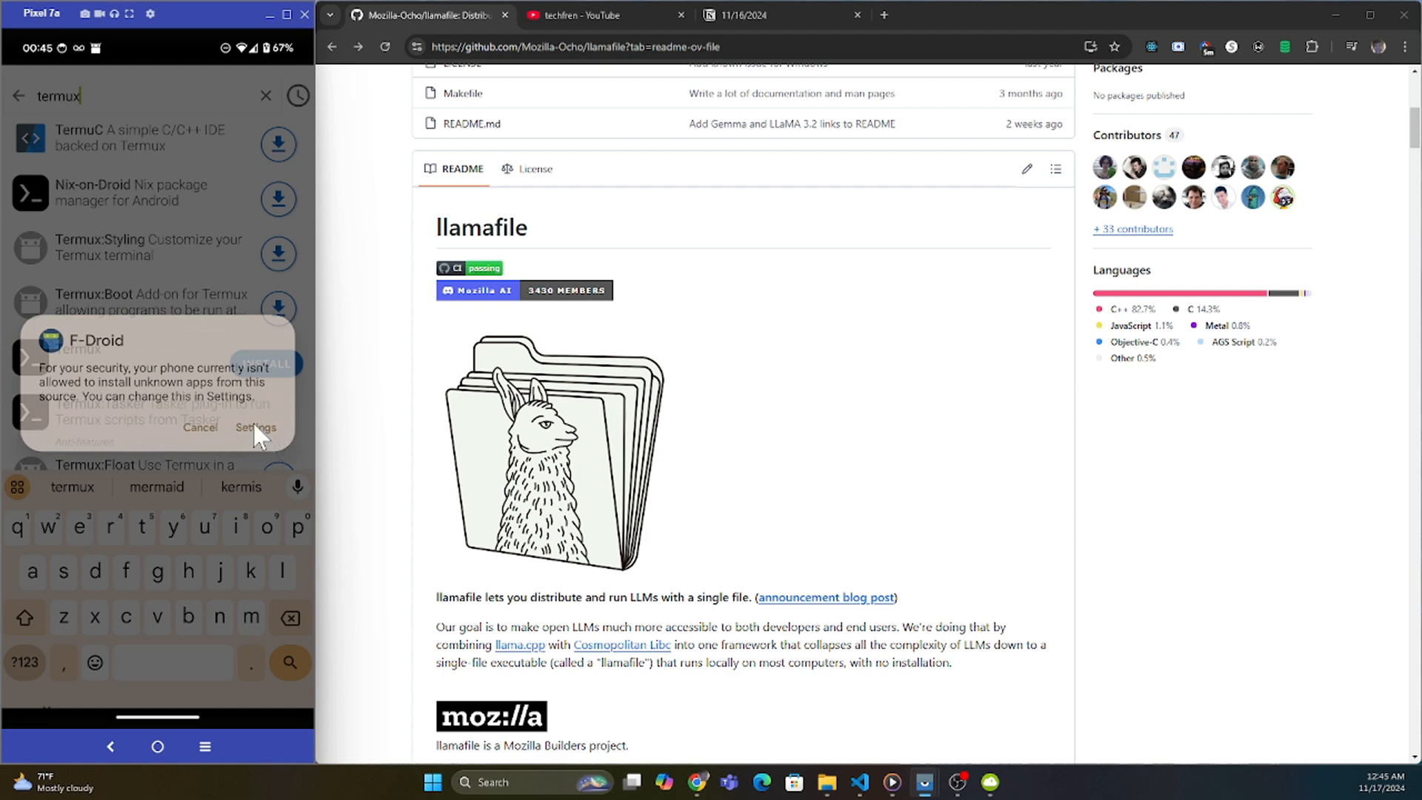
Step: Allow installs from F-Droid as an unknown source, then launch Termux
{"action": "left_click", "coordinate": [255, 427]}
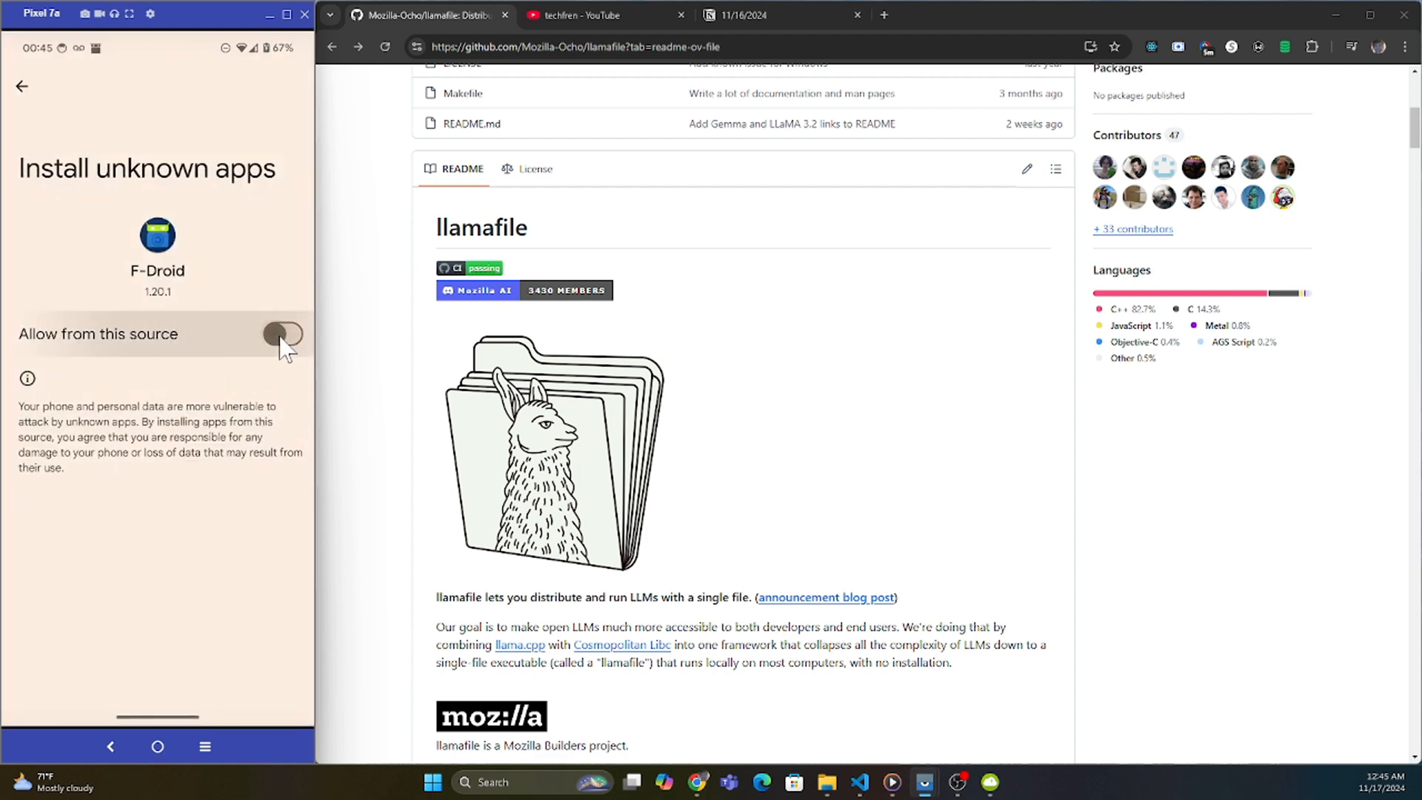
{"action": "left_click", "coordinate": [283, 334]}
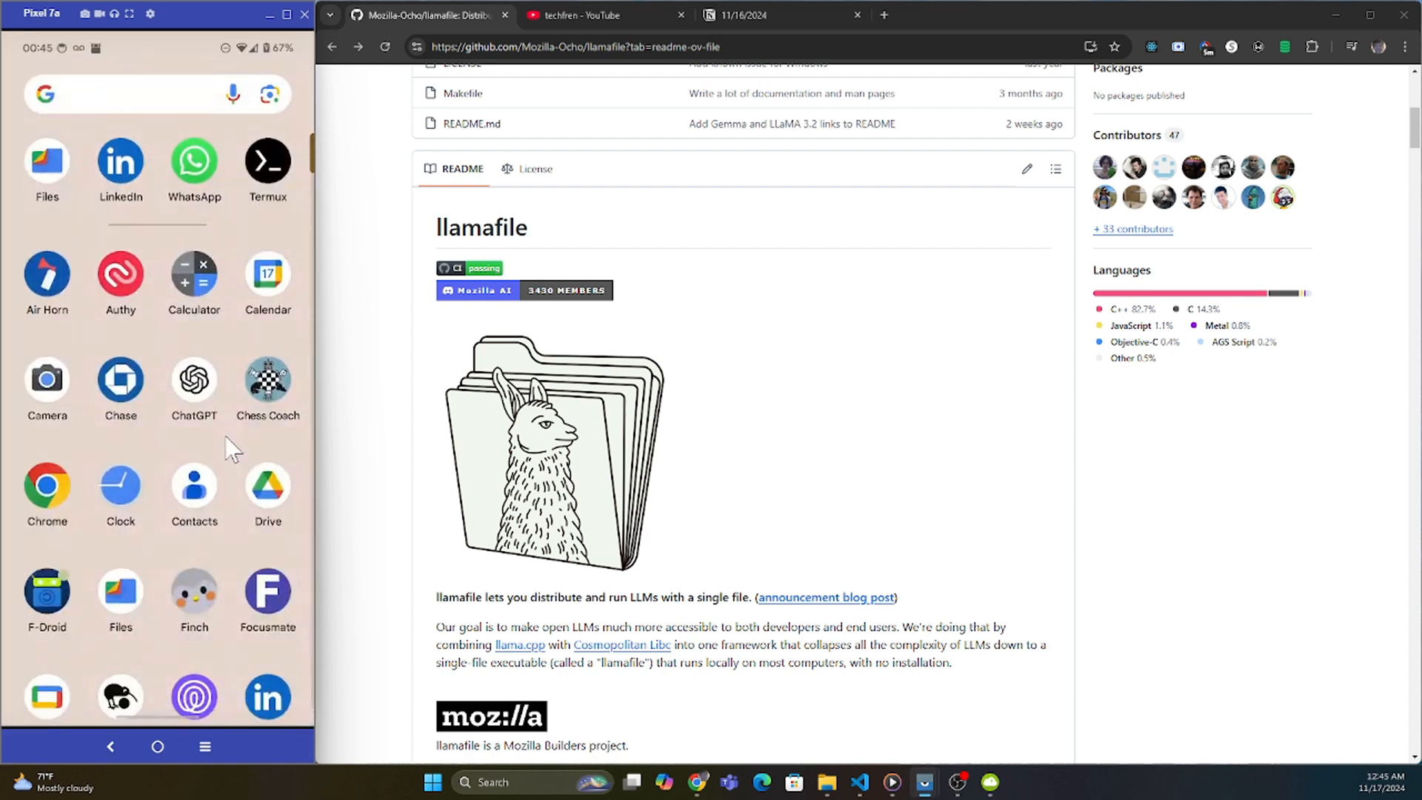
{"action": "left_click", "coordinate": [266, 161]}
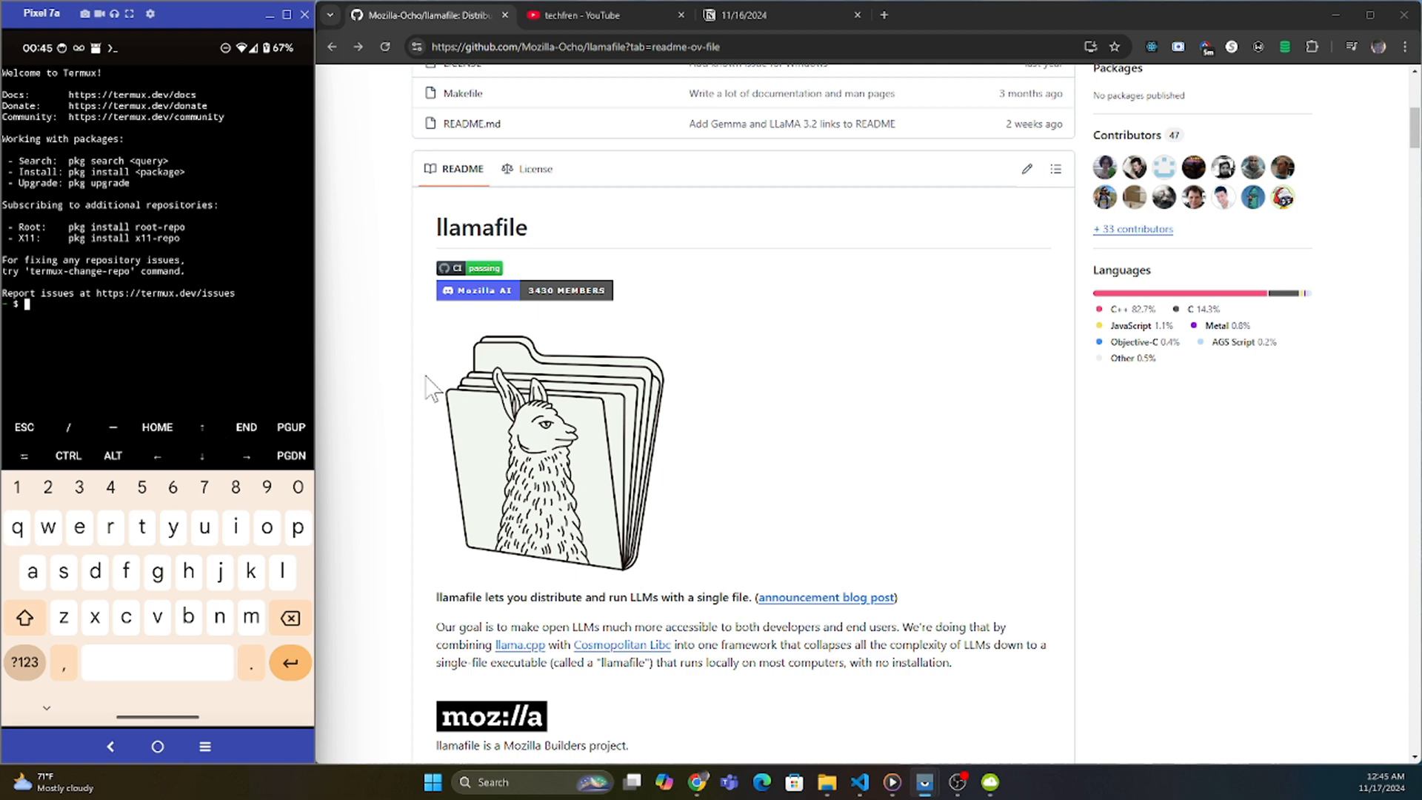
{"action": "mouse_move", "coordinate": [730, 380]}
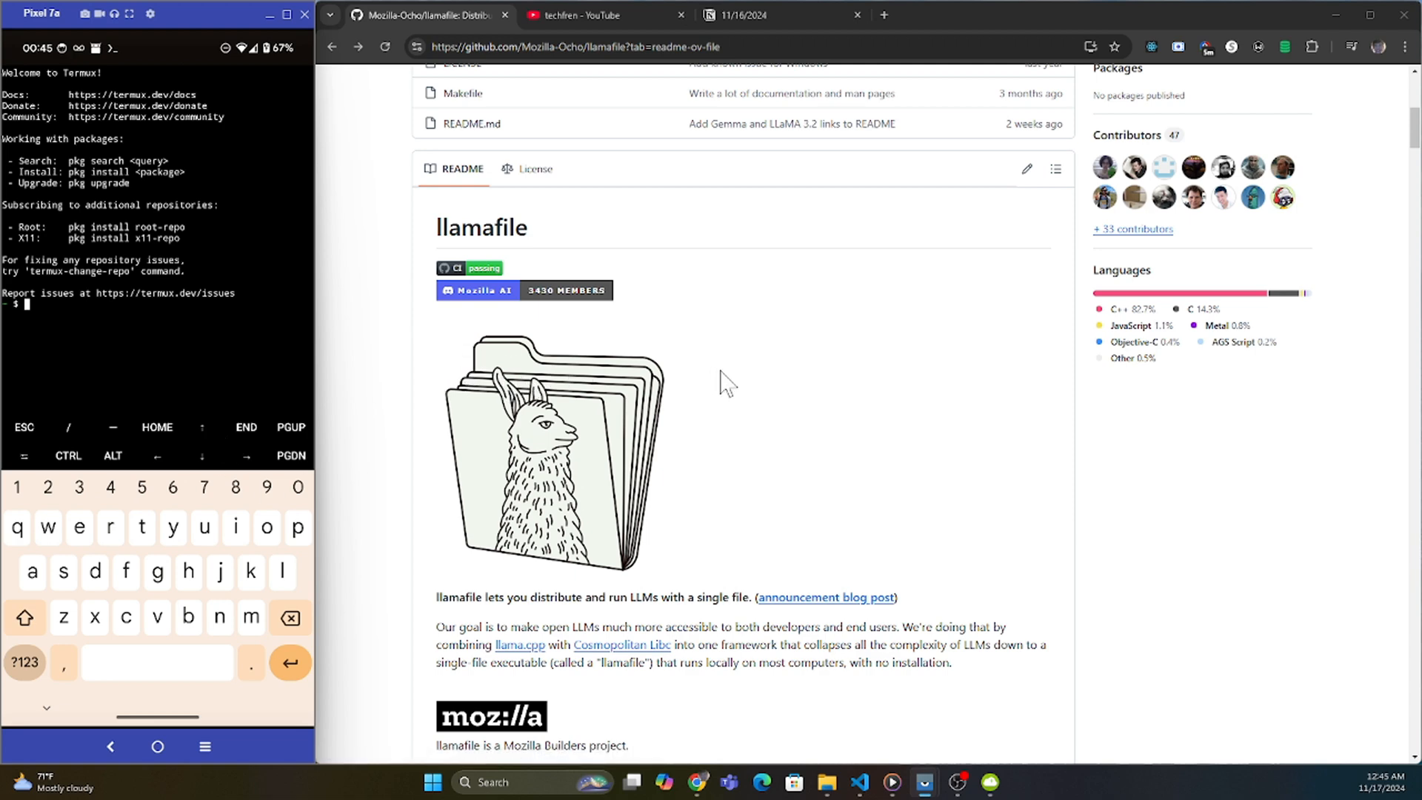
Step: Scroll to the Other example llamafiles table and select LLaMA 3.2 1B Instruct
{"action": "scroll", "scroll_direction": "down", "scroll_amount": 3}
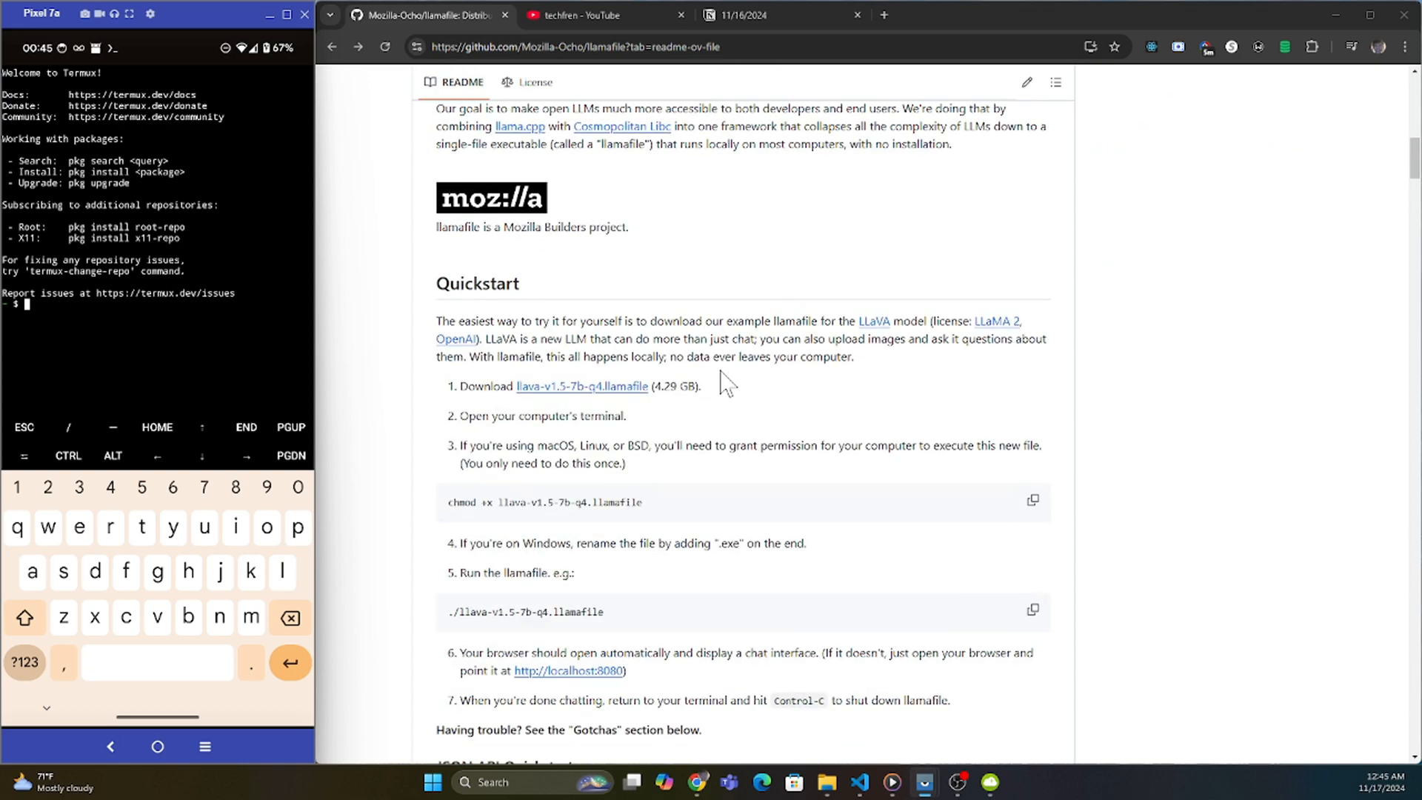
{"action": "scroll", "scroll_direction": "up", "scroll_amount": 3}
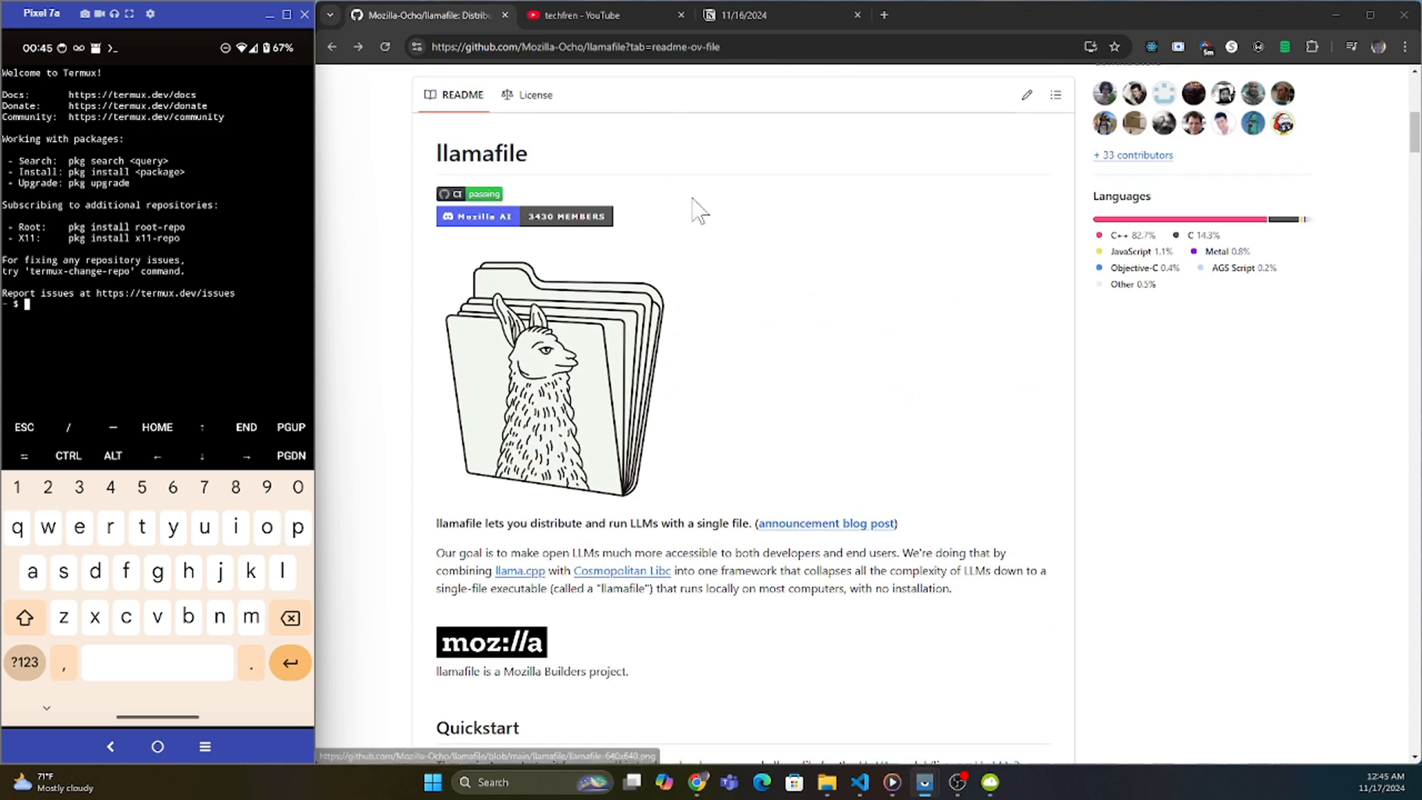
{"action": "scroll", "scroll_direction": "down", "scroll_amount": 3}
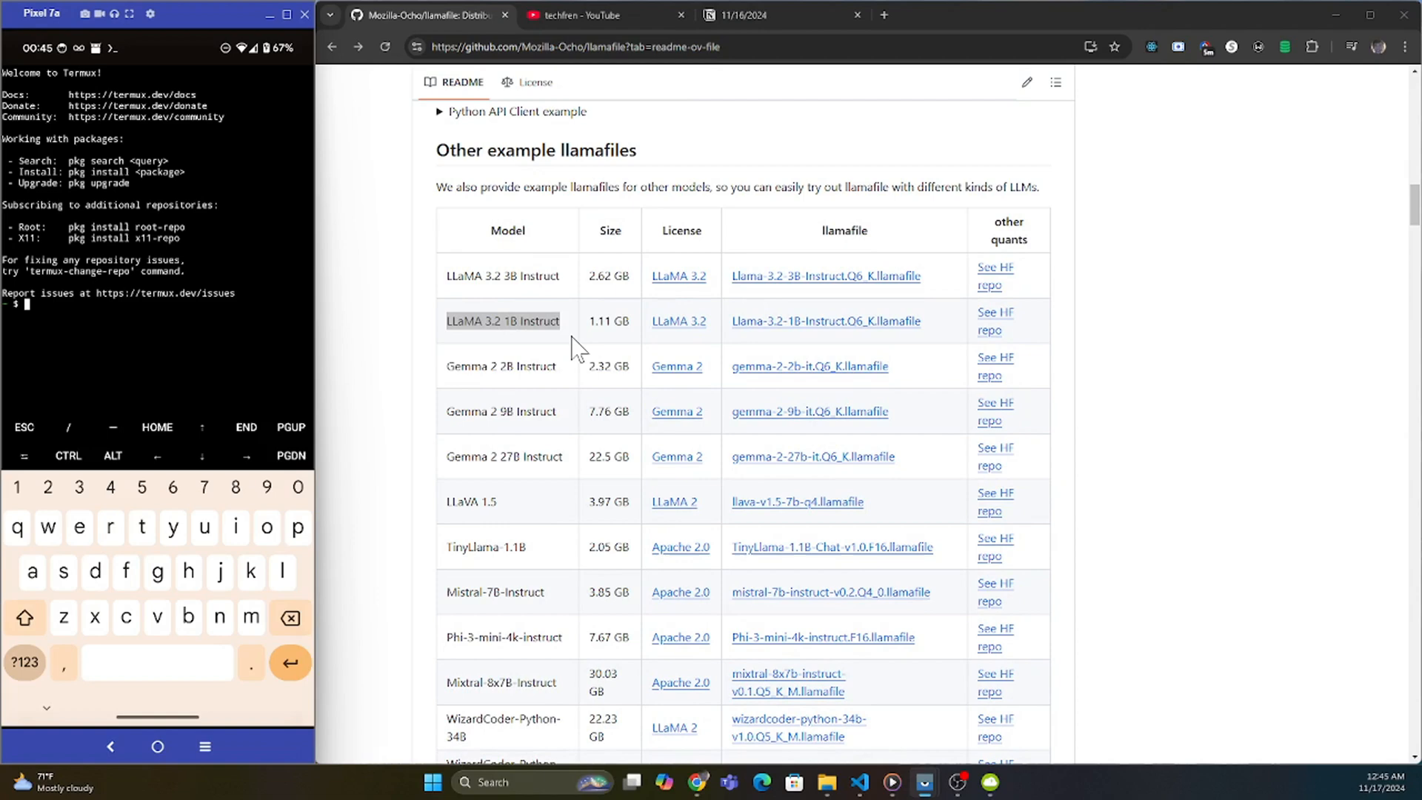
{"action": "mouse_move", "coordinate": [880, 507]}
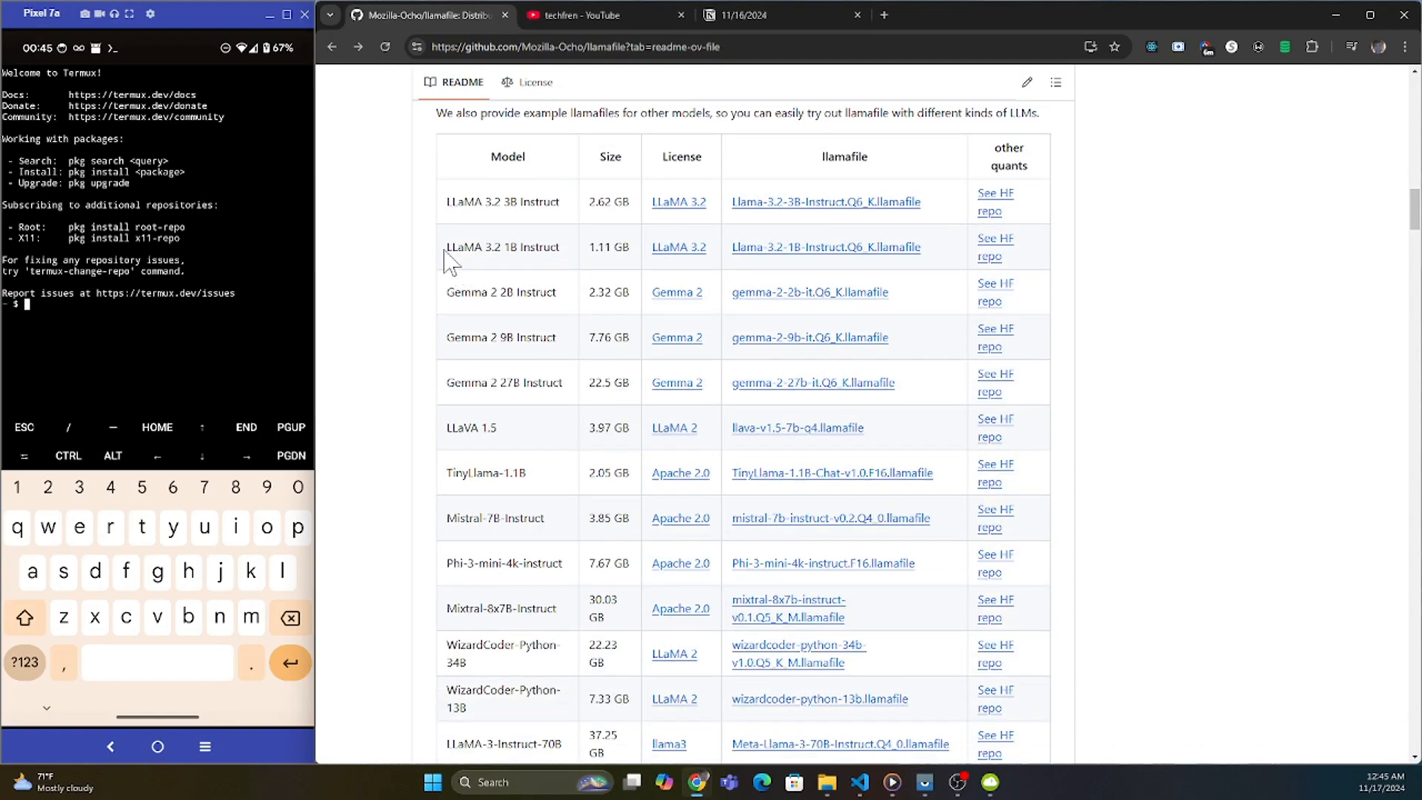
{"action": "double_click", "coordinate": [501, 246]}
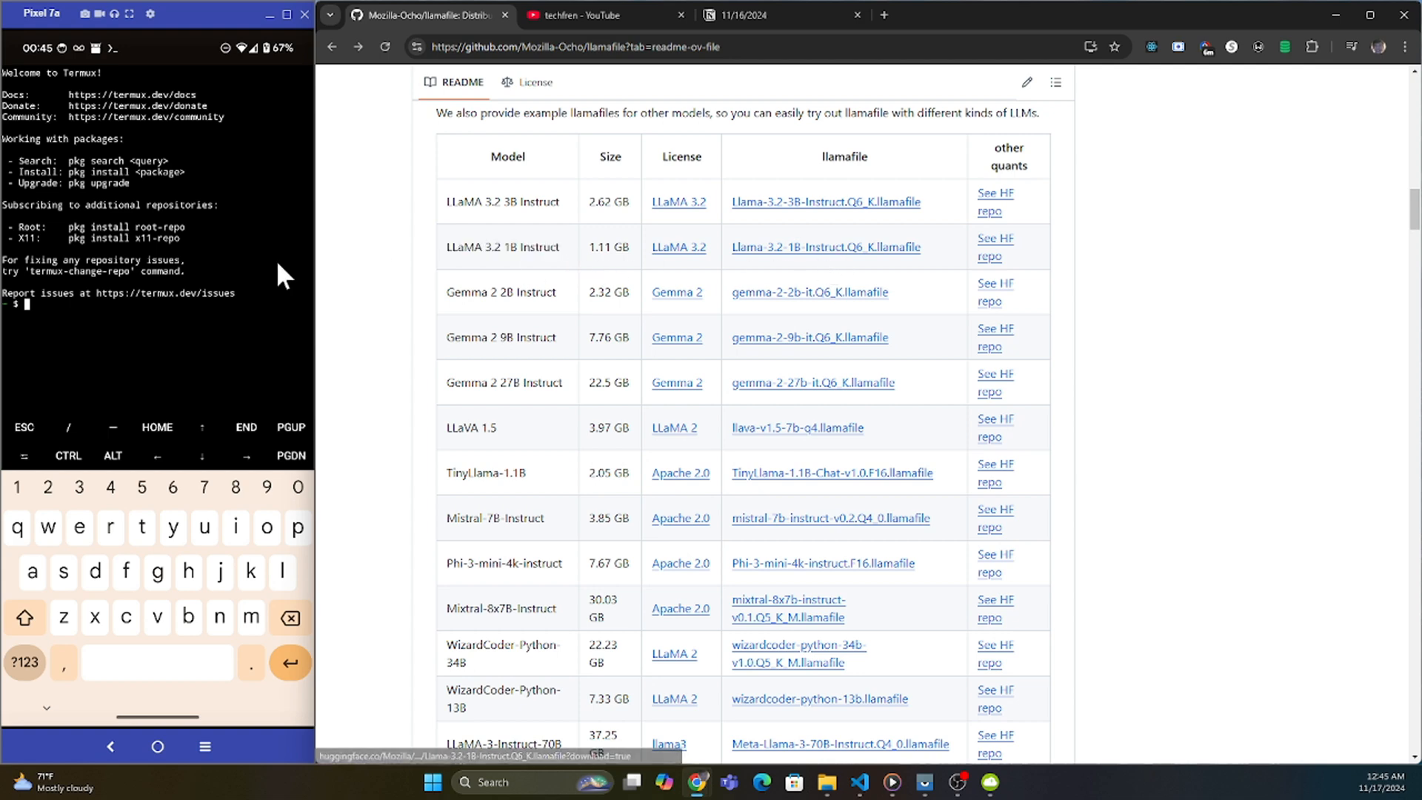
{"action": "left_click", "coordinate": [157, 747]}
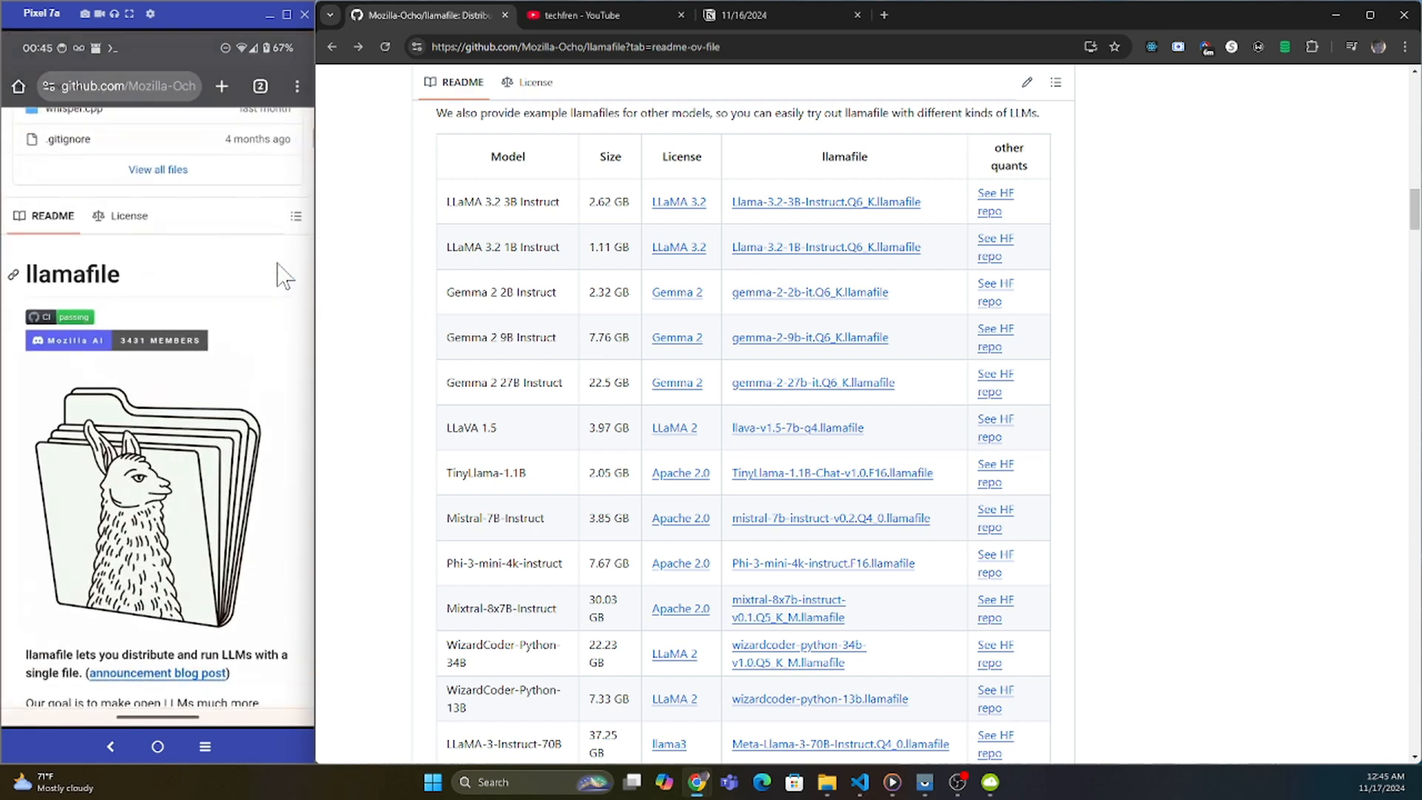
Step: Scroll the Hugging Face page and download the Llama 3.2 1B llamafile
{"action": "scroll", "scroll_direction": "down", "scroll_amount": 3}
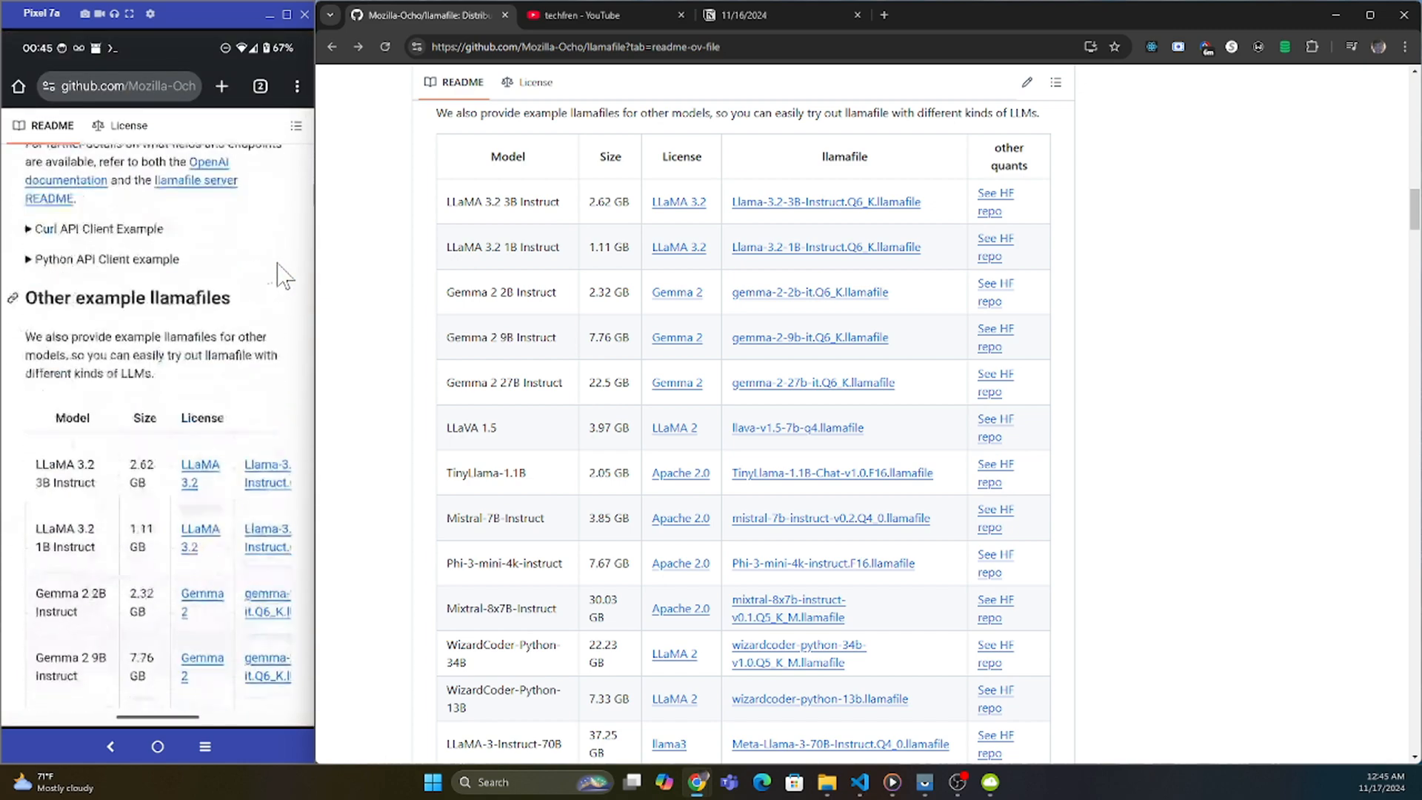
{"action": "scroll", "scroll_direction": "down", "scroll_amount": 3}
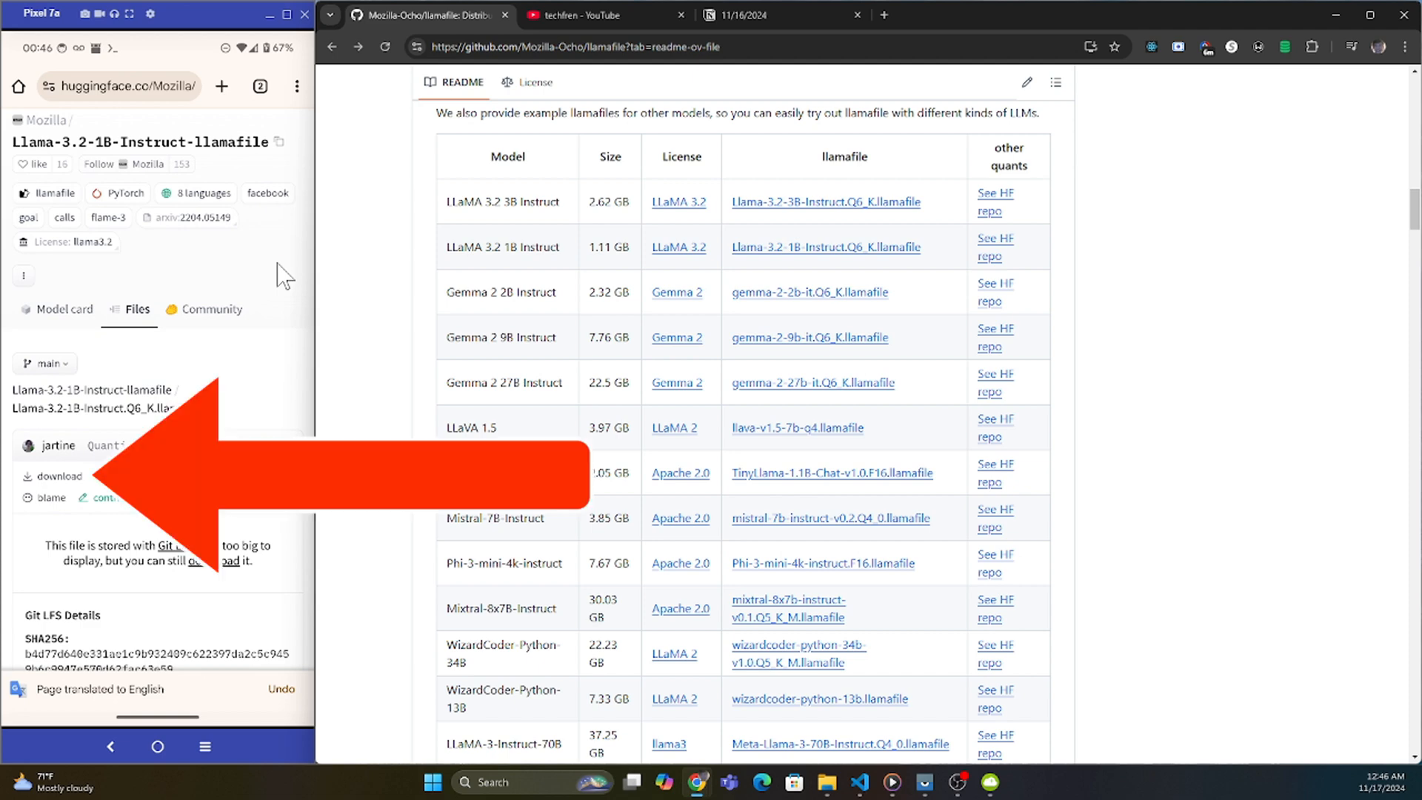
{"action": "left_click", "coordinate": [58, 476]}
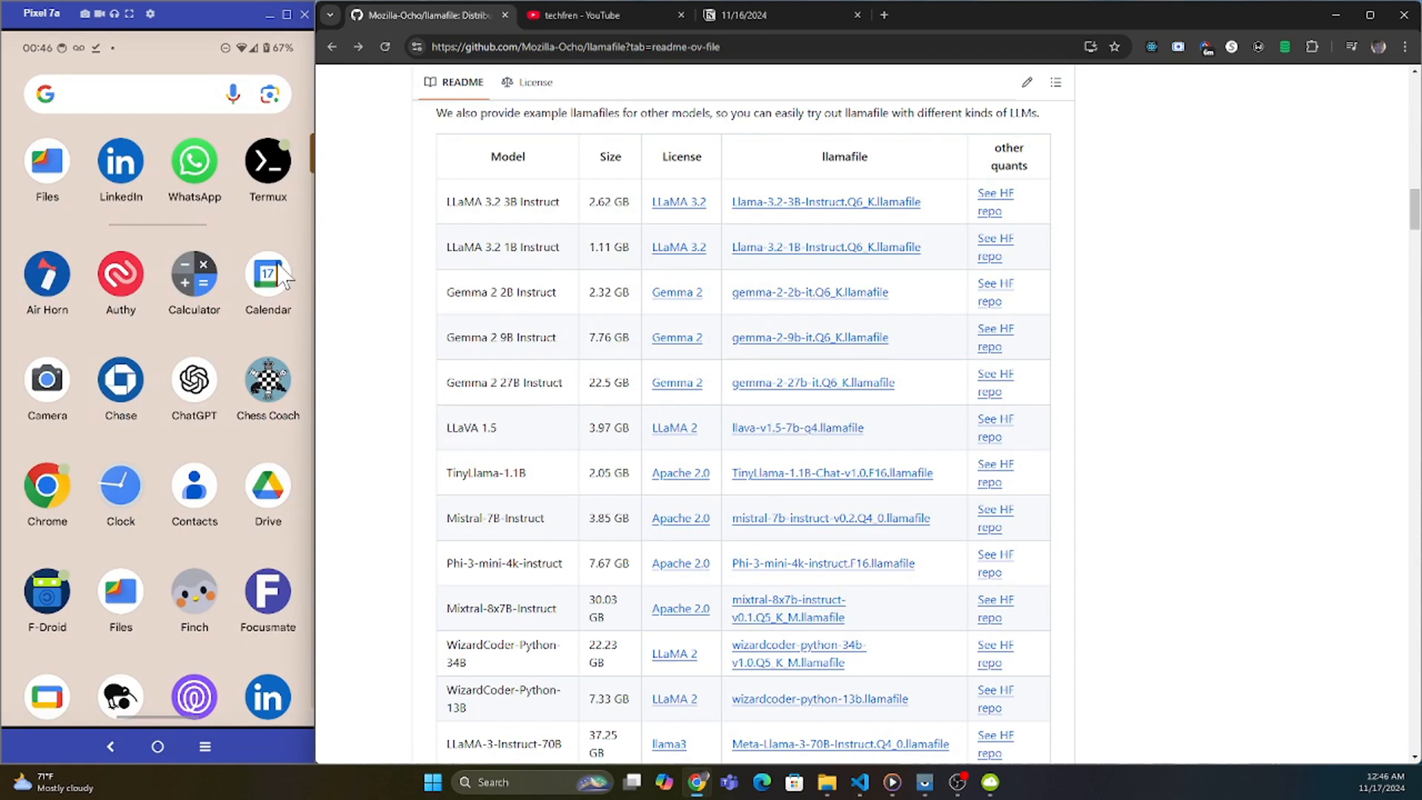
Step: Launch Termux, run termux-setup-storage, and allow access to device files
{"action": "left_click", "coordinate": [267, 162]}
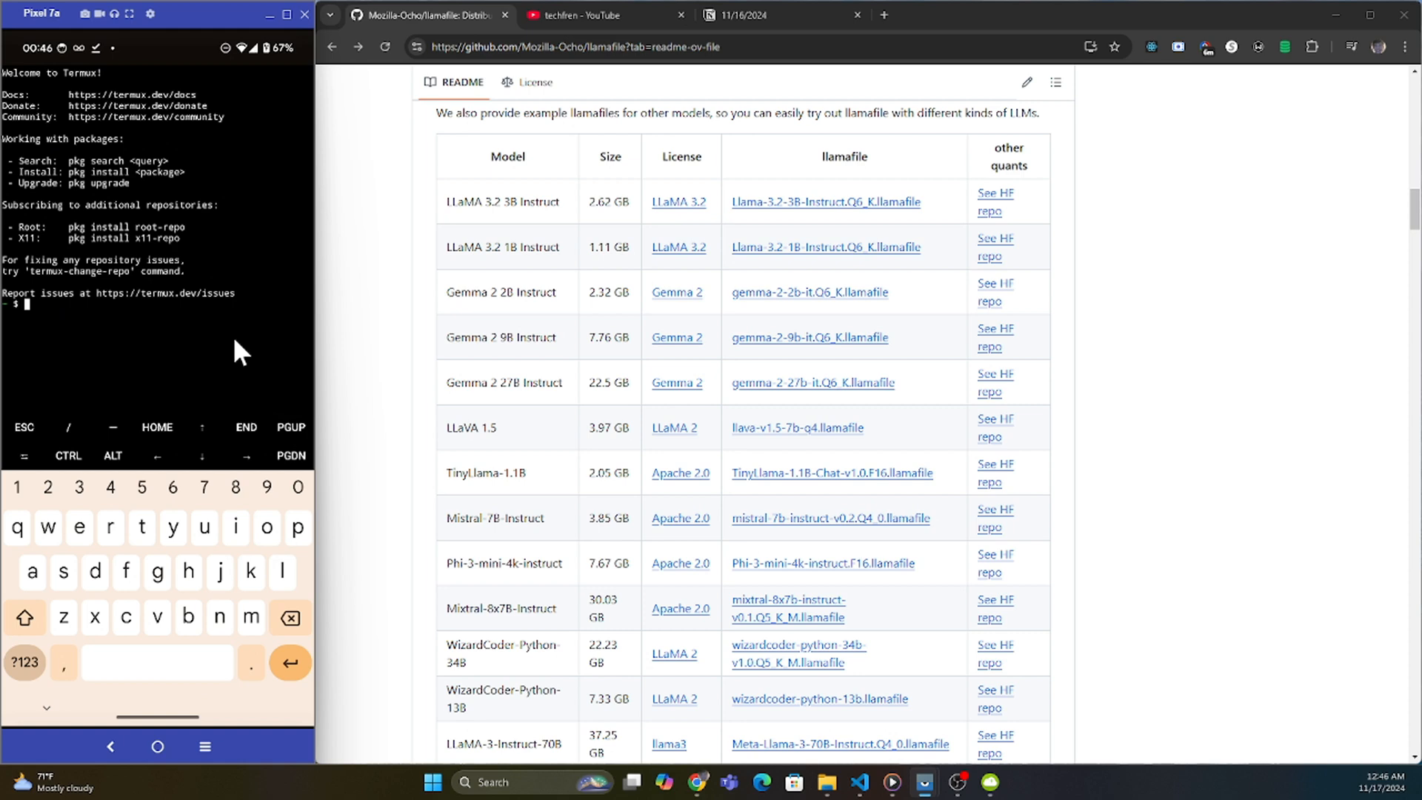
{"action": "type", "text": "termux-"}
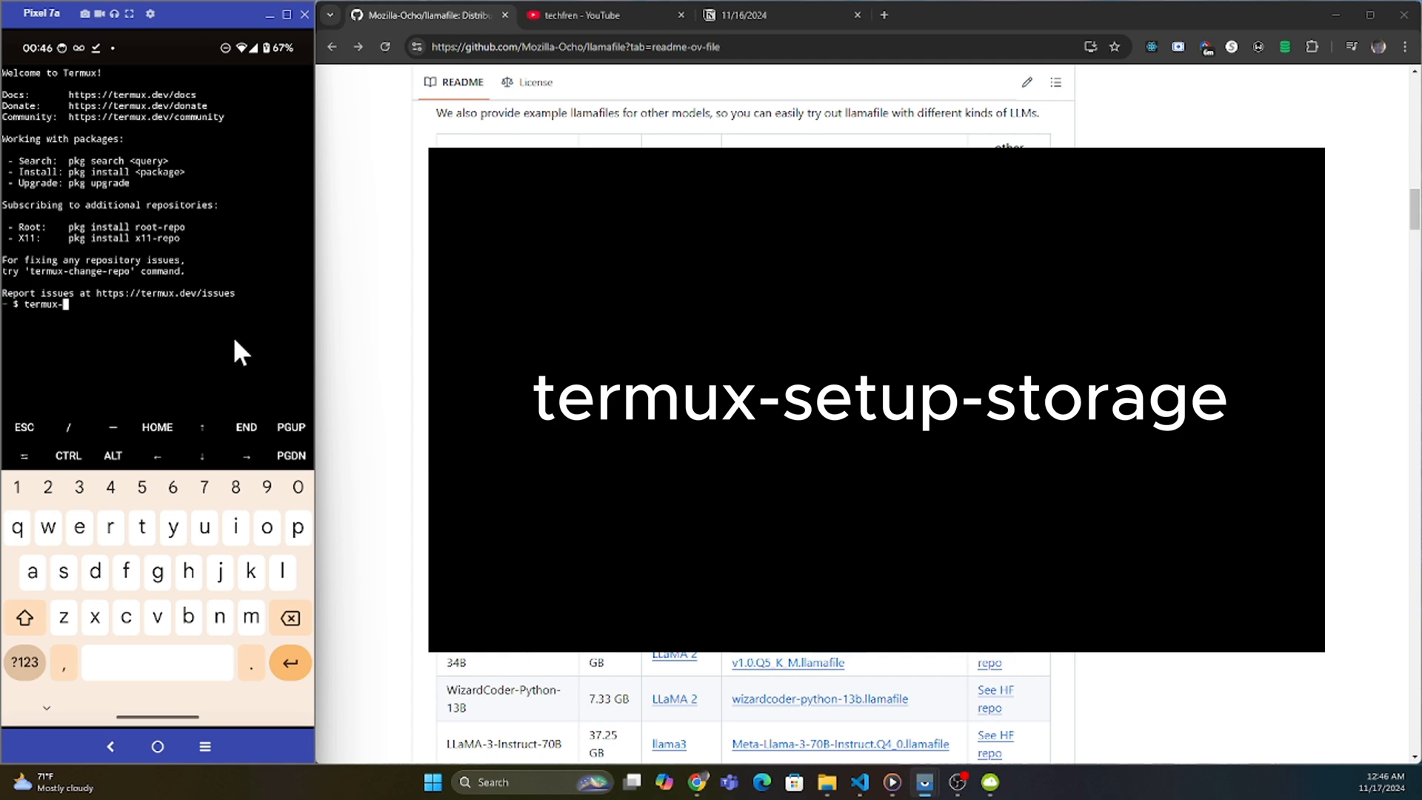
{"action": "type", "text": "setup-s"}
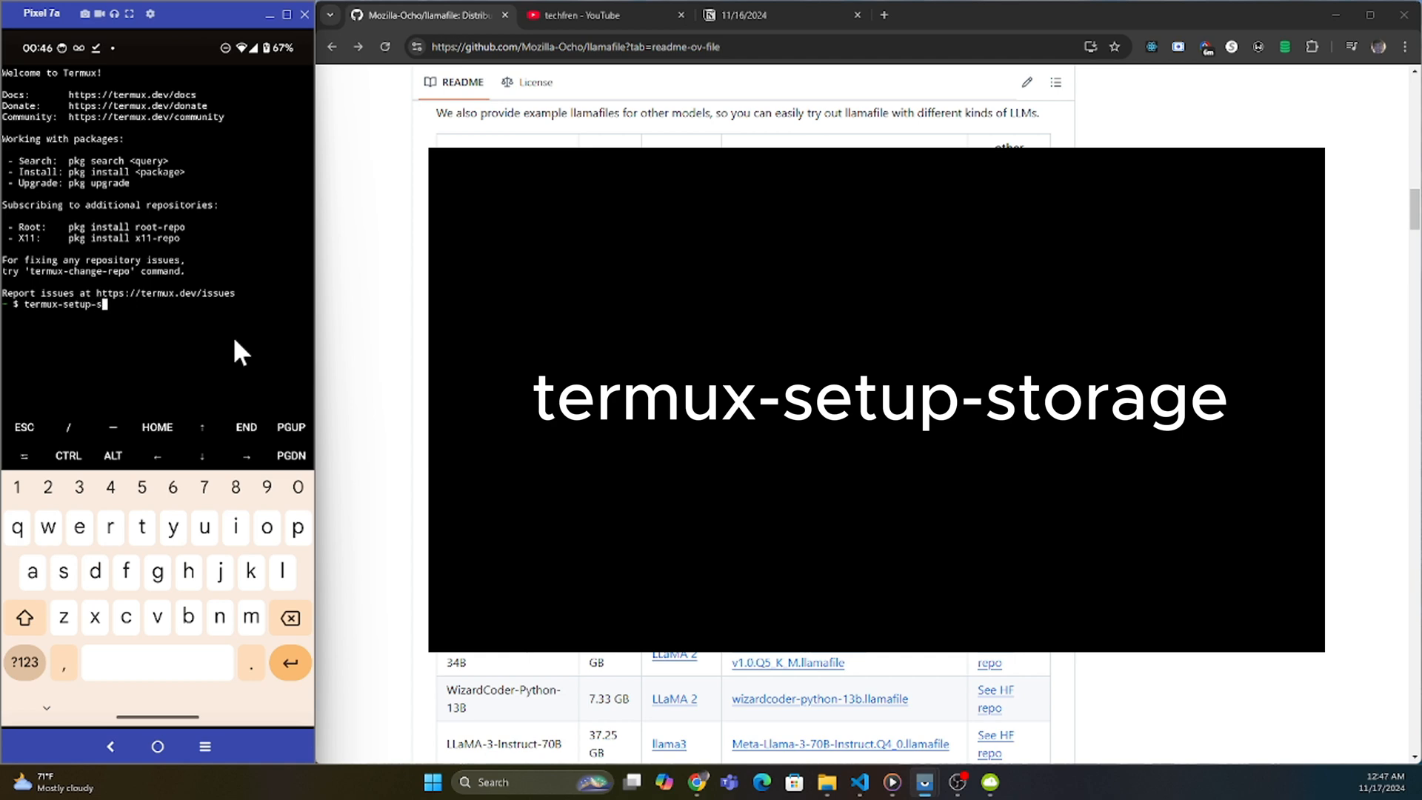
{"action": "key", "text": "Return"}
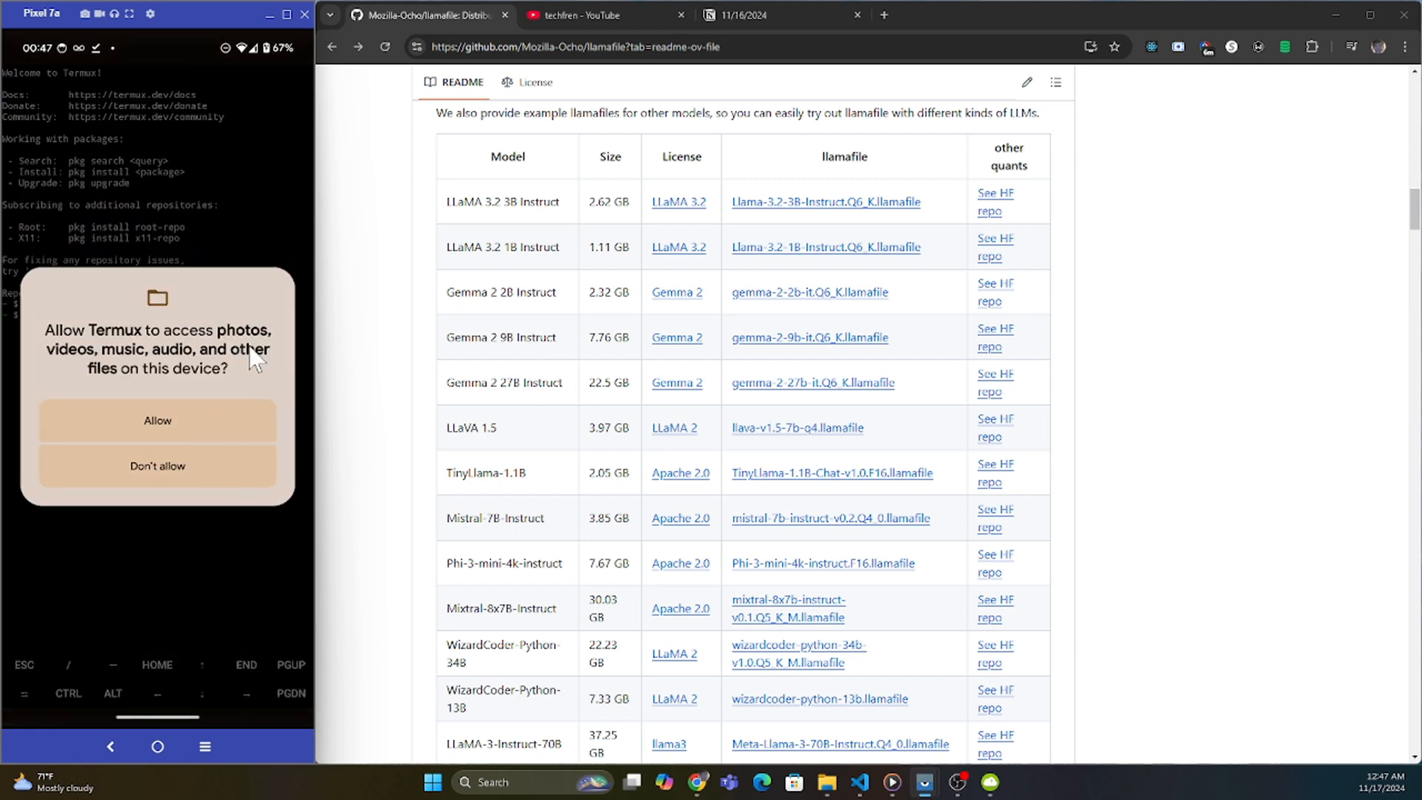
{"action": "left_click", "coordinate": [157, 420]}
{"action": "type", "text": "ls"}
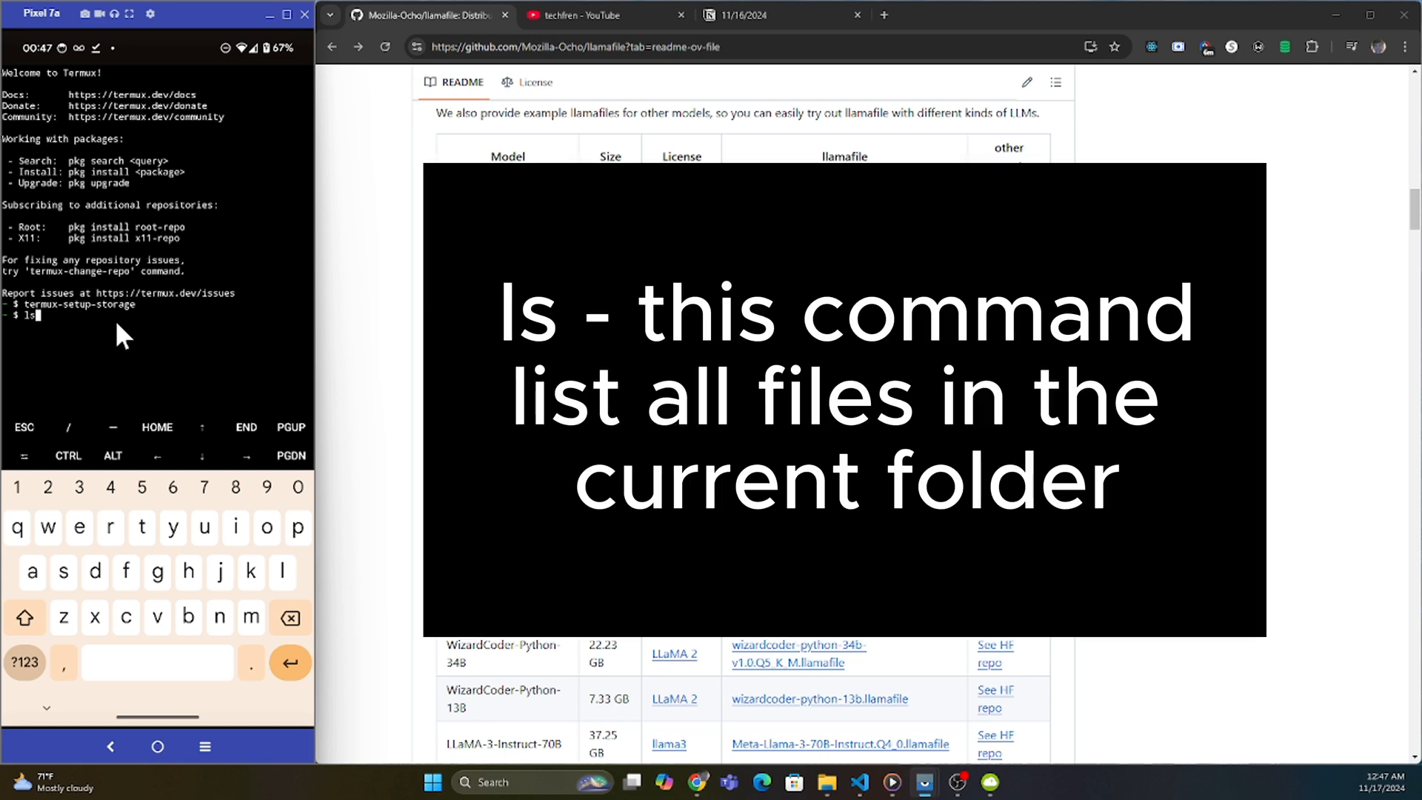
Step: Create ~/llama and move Llama-3.2-1B-Instruct.Q6_K.llamafile from storage/downloads into it
{"action": "key", "text": "Return"}
{"action": "type", "text": "cd storage/downloads"}
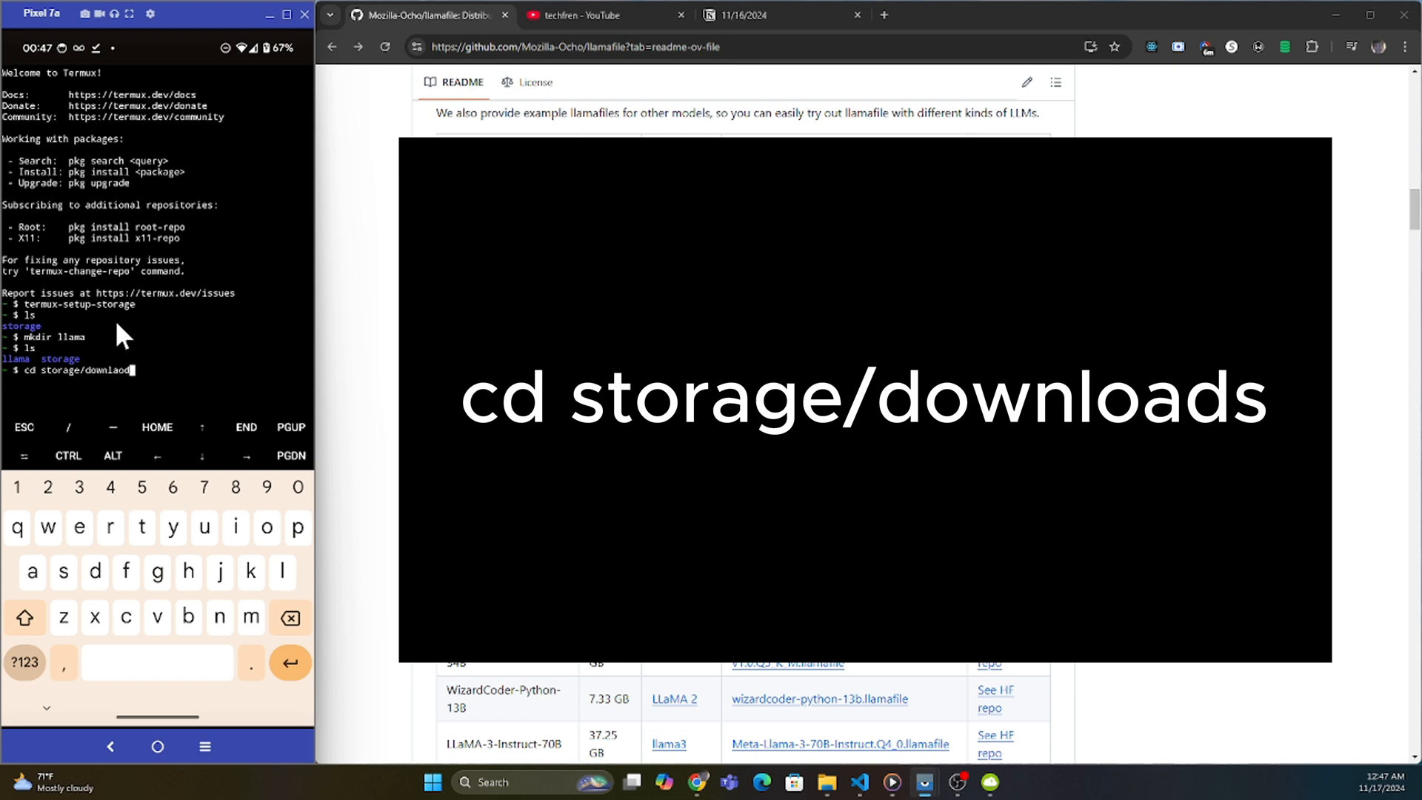
{"action": "key", "text": "Return"}
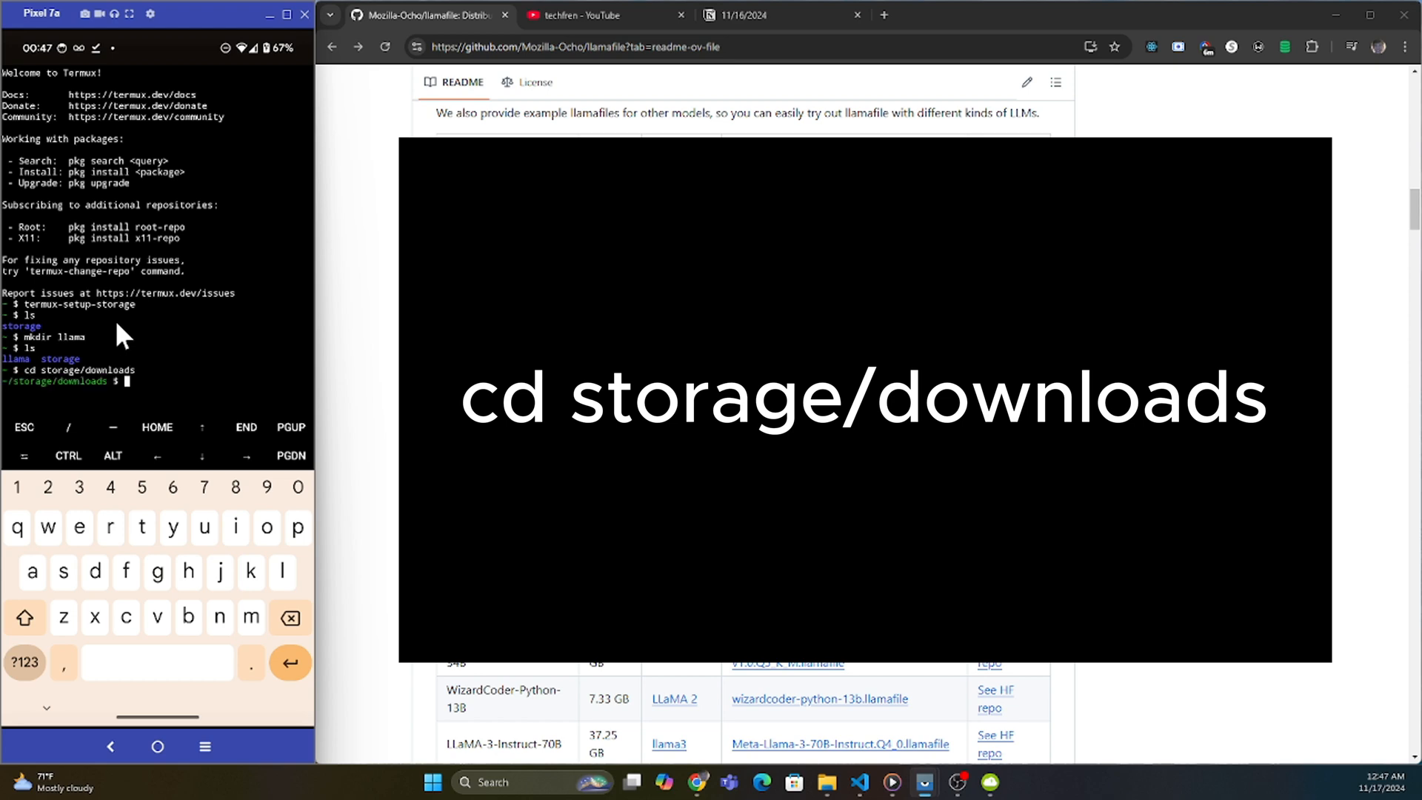
{"action": "key", "text": "Return"}
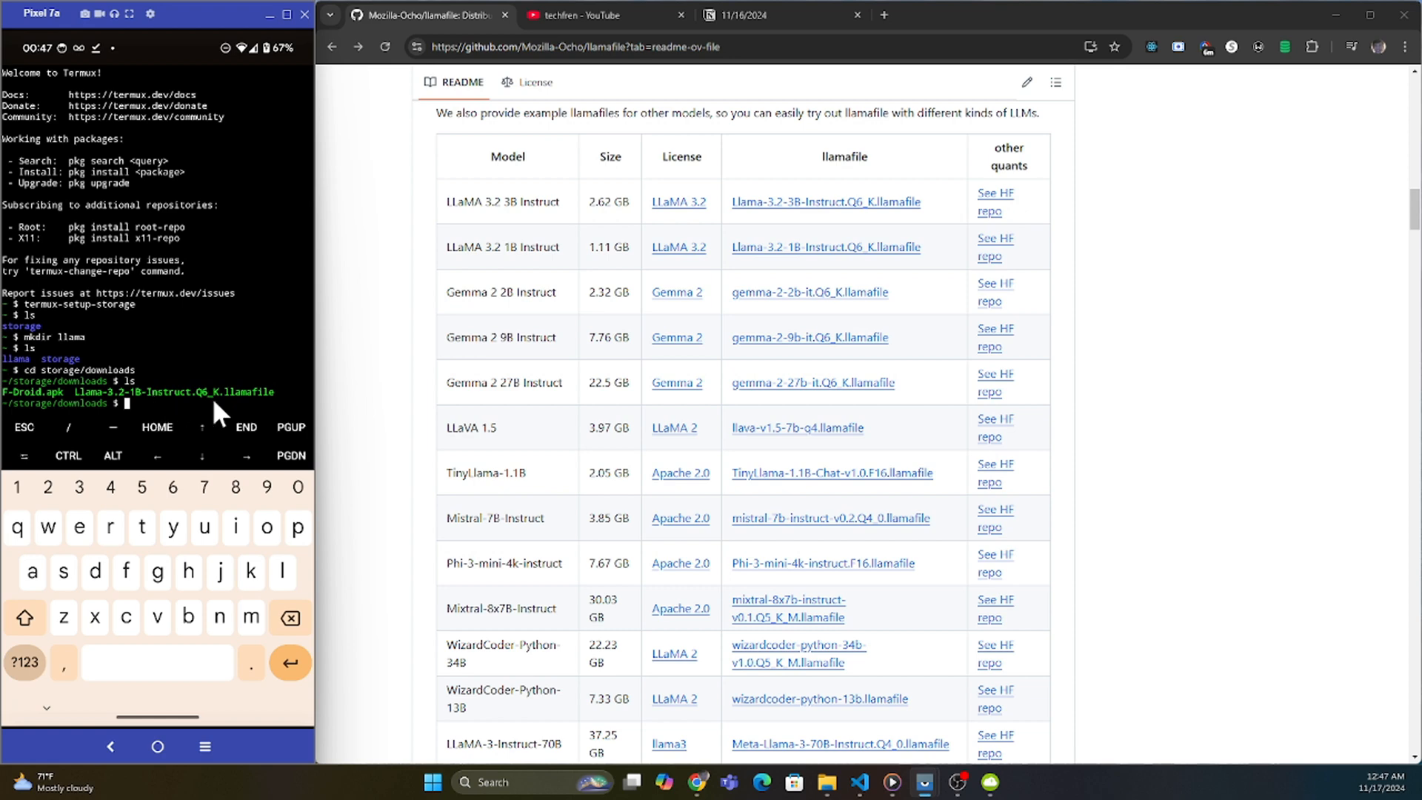
{"action": "mouse_move", "coordinate": [247, 405]}
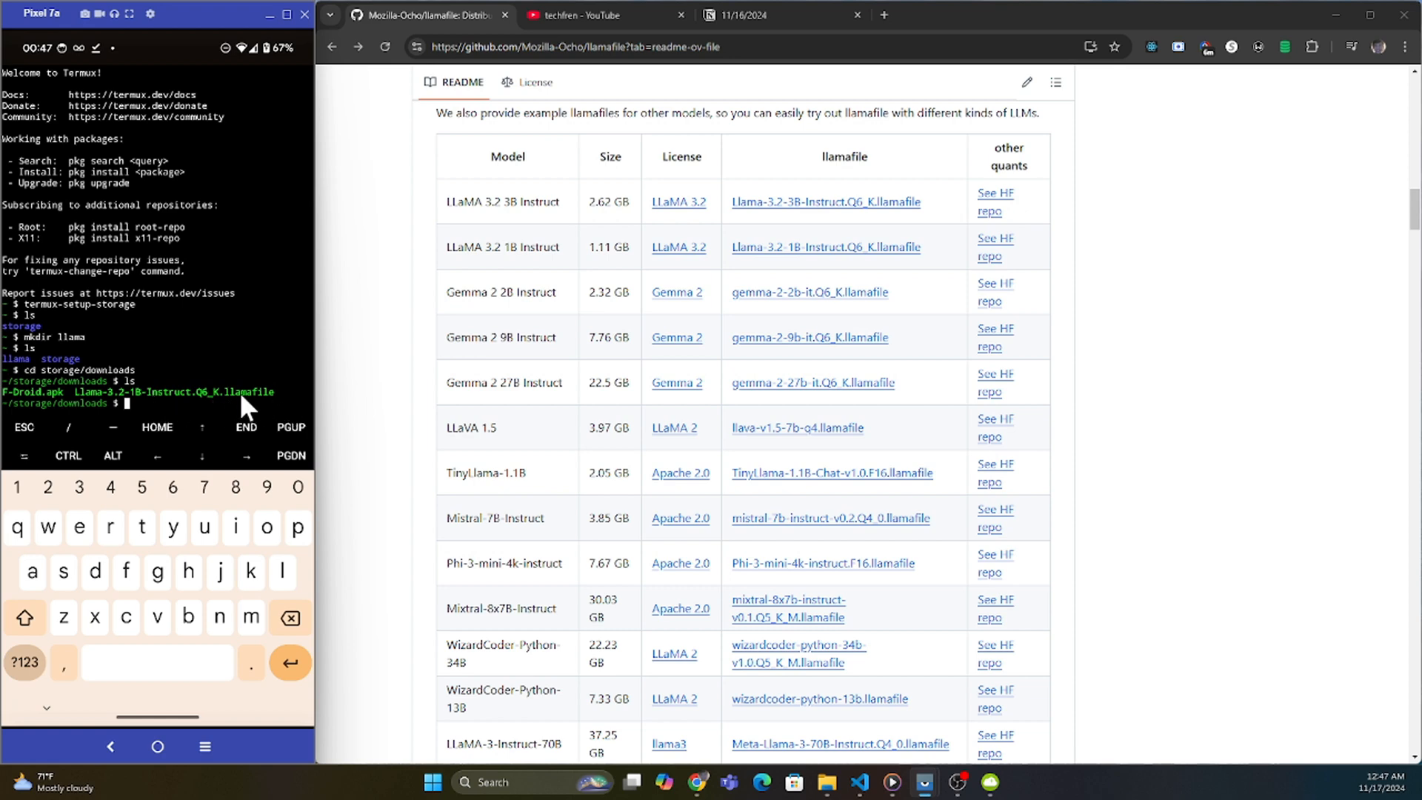
{"action": "type", "text": "mv"}
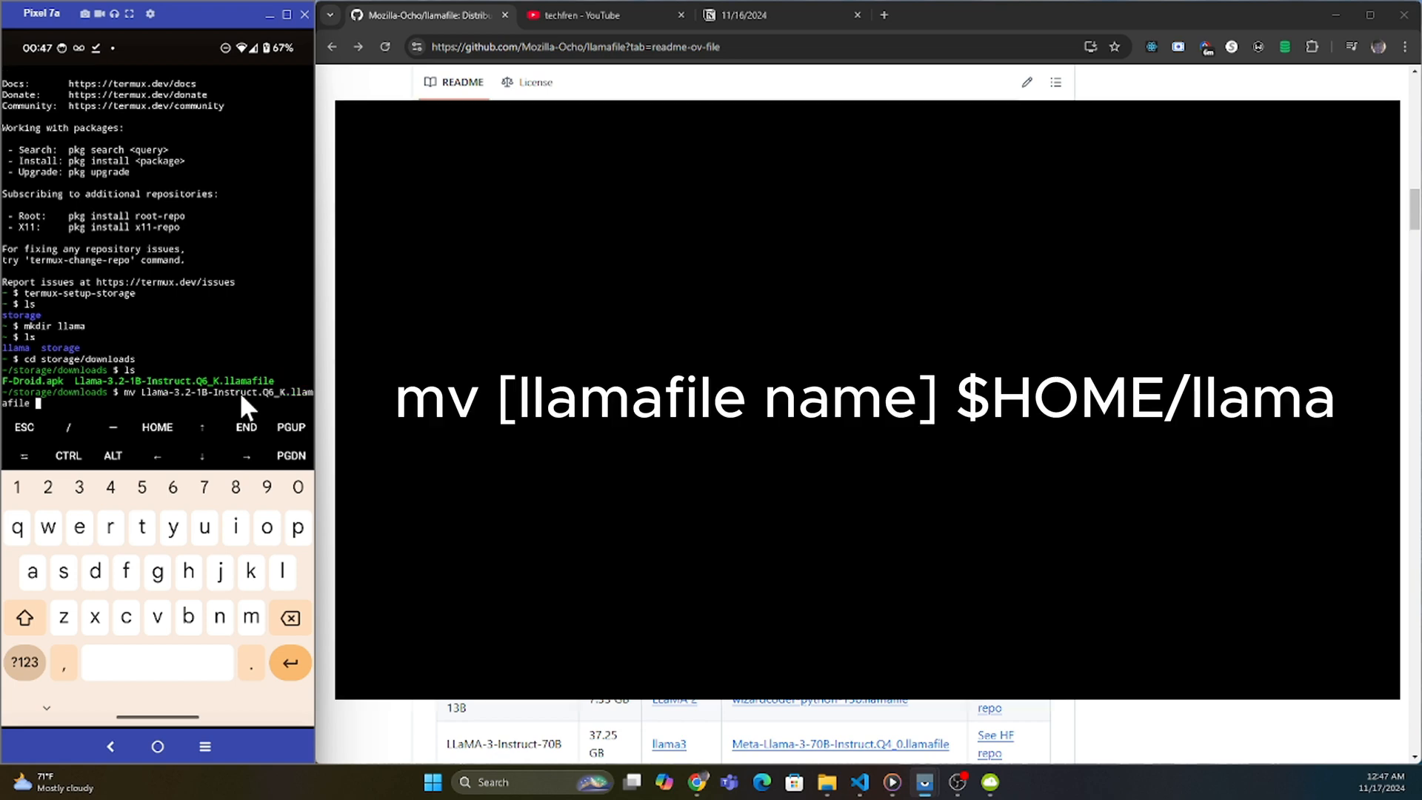
{"action": "type", "text": "$HOME/llama"}
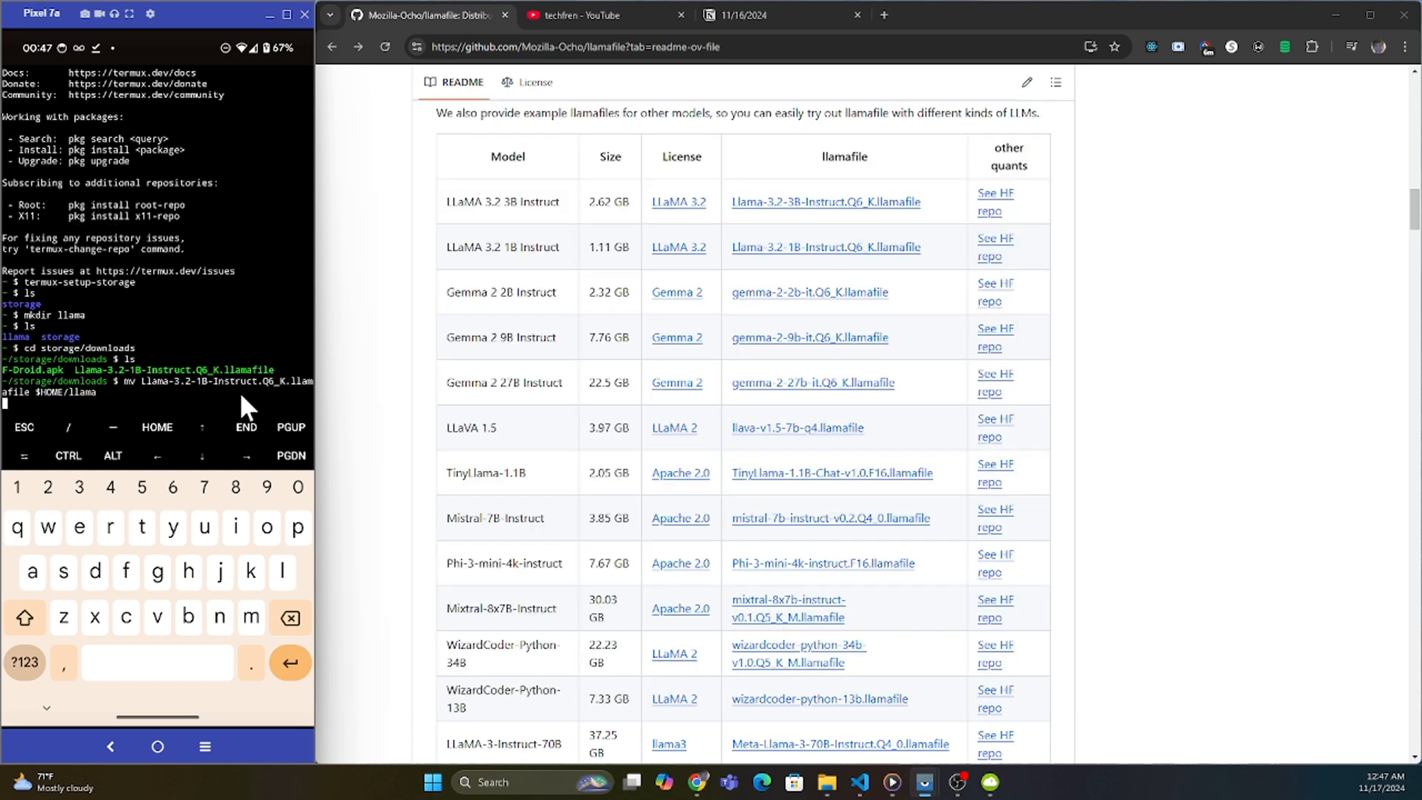
{"action": "mouse_move", "coordinate": [162, 331]}
{"action": "type", "text": "cd"}
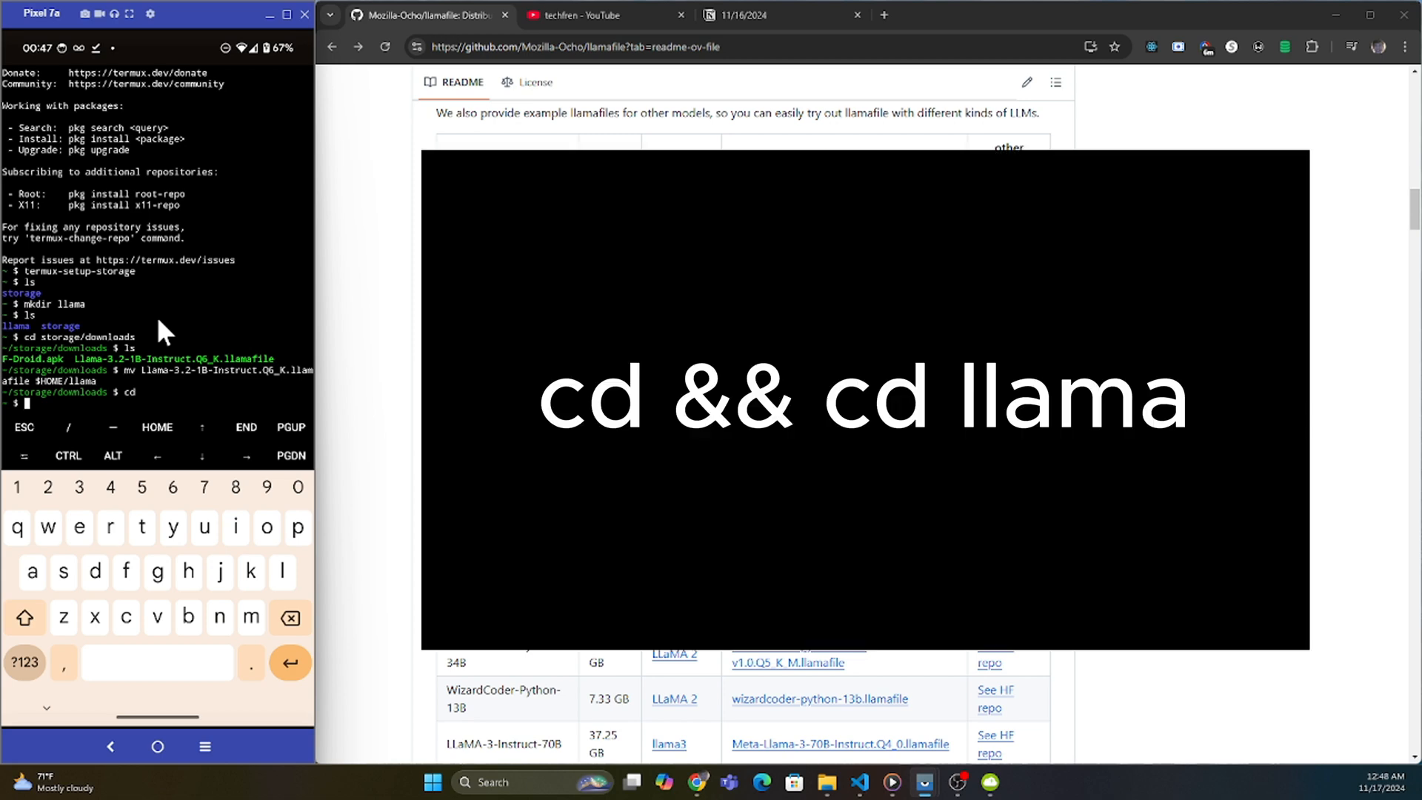
Step: List the llama folder and chmod +x Llama-3.2-1B-Instruct.Q6_K.llamafile
{"action": "key", "text": "Return"}
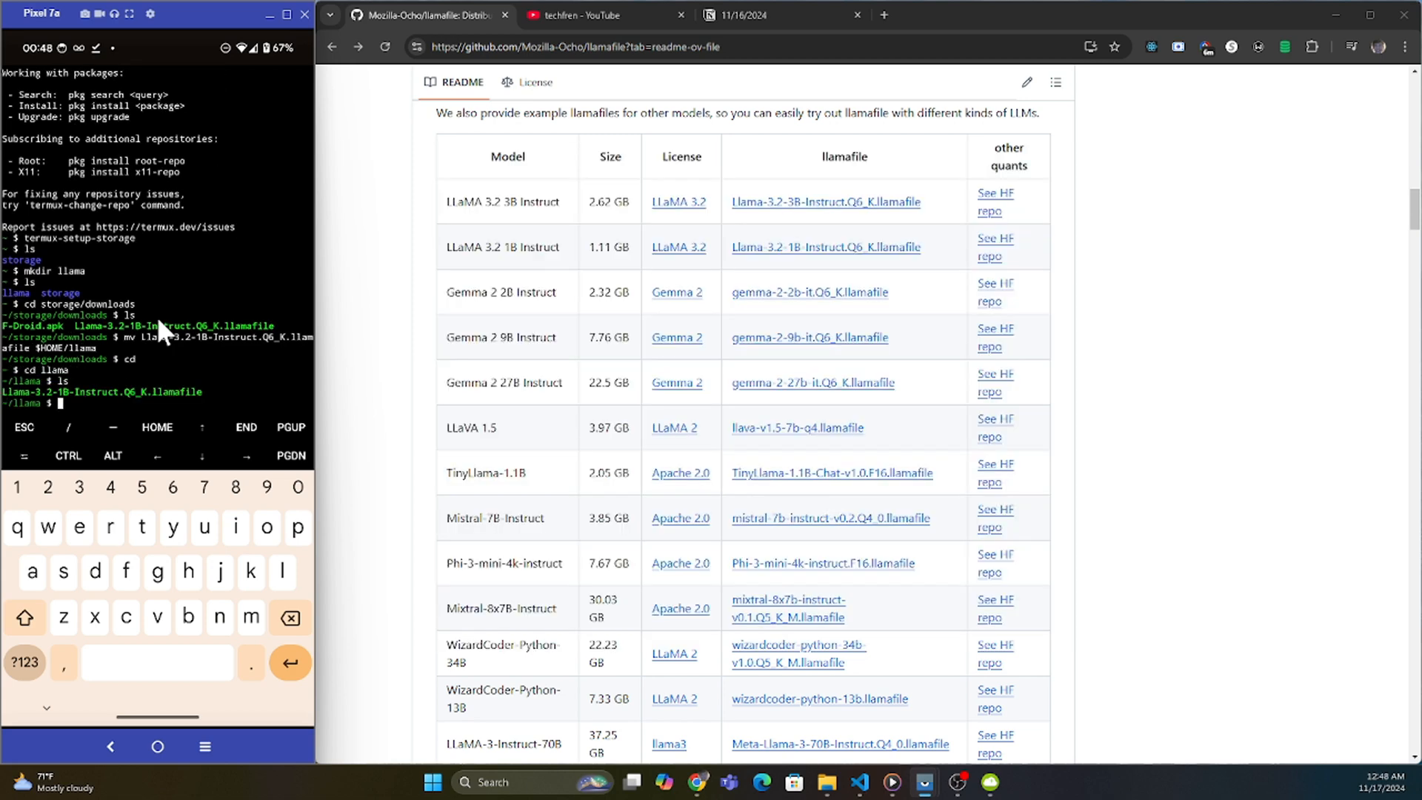
{"action": "mouse_move", "coordinate": [227, 421]}
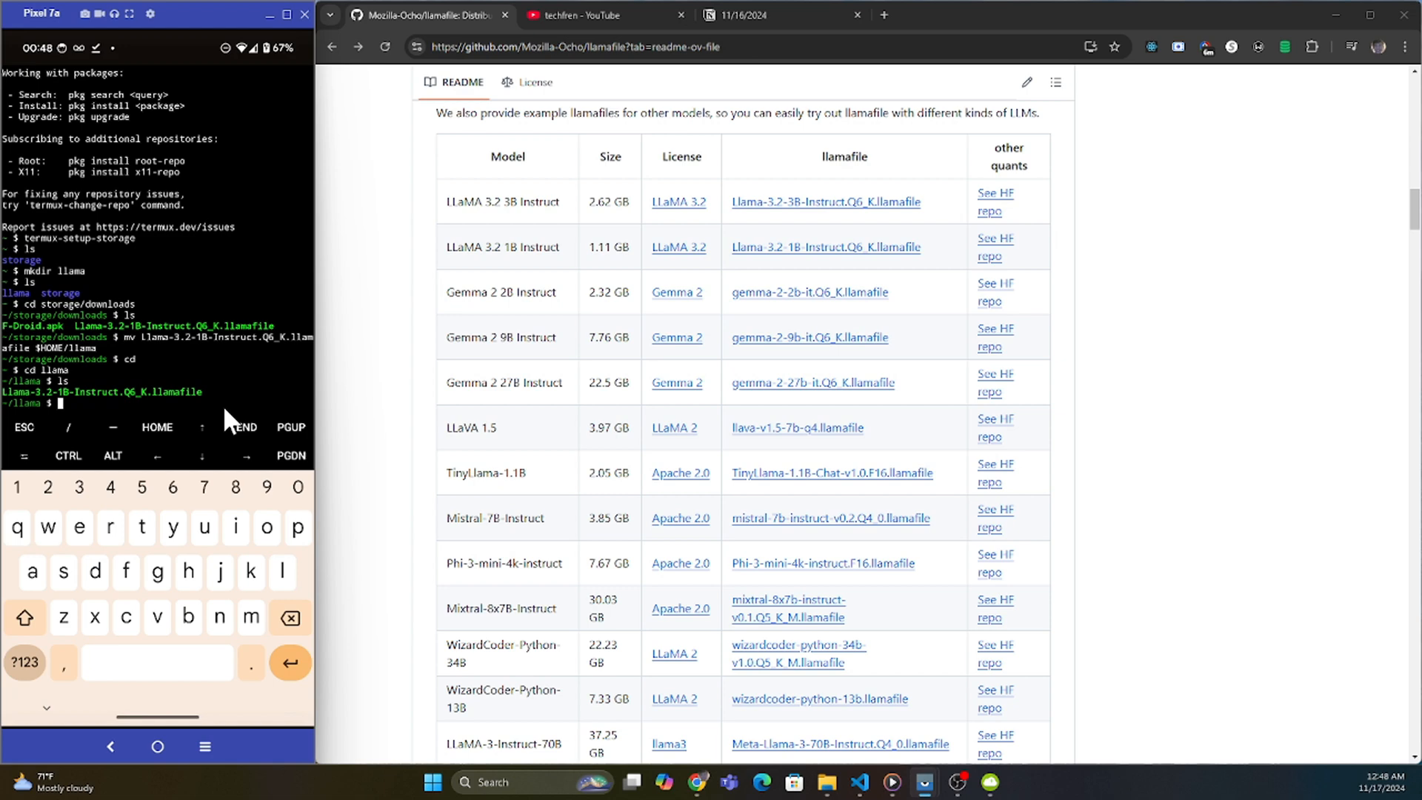
{"action": "mouse_move", "coordinate": [331, 415]}
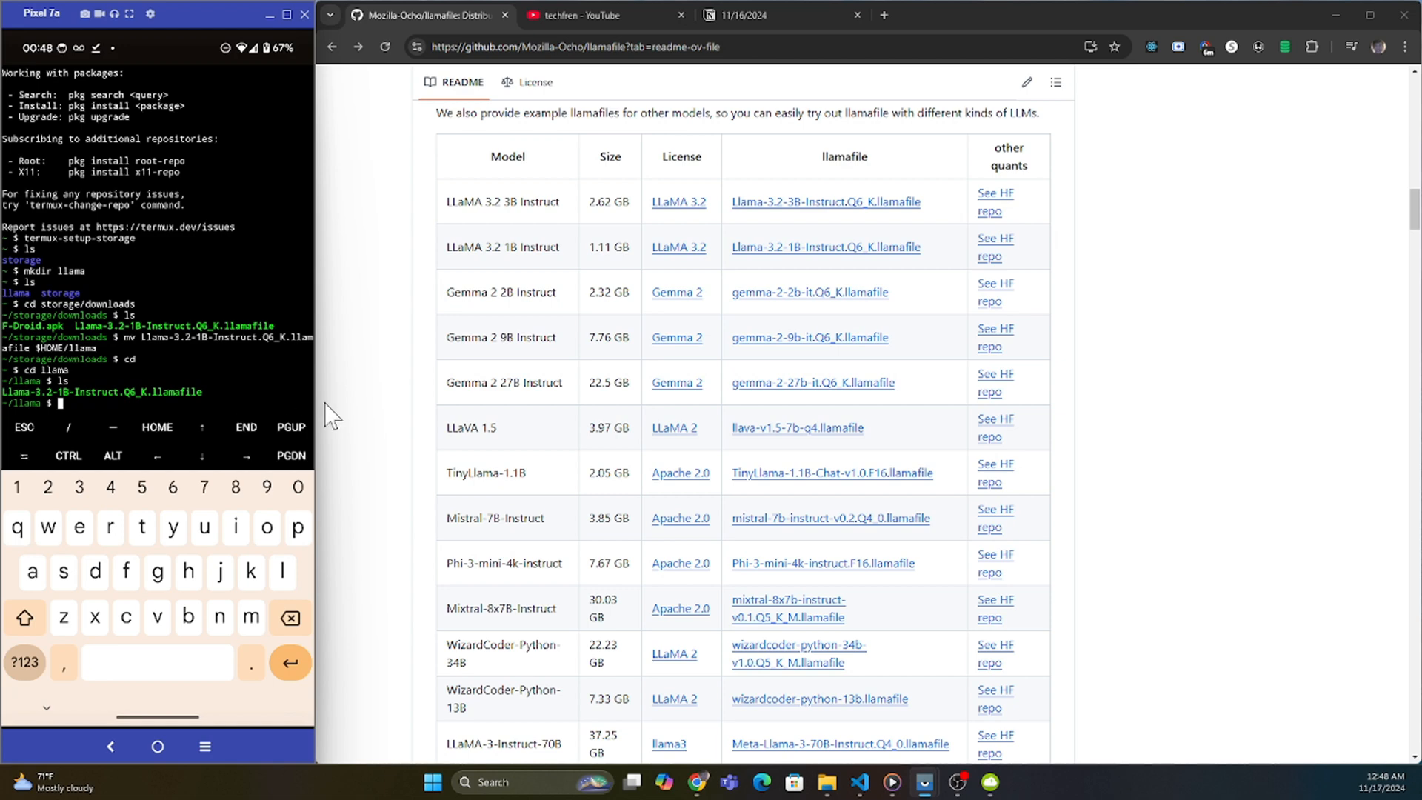
{"action": "type", "text": "ch"}
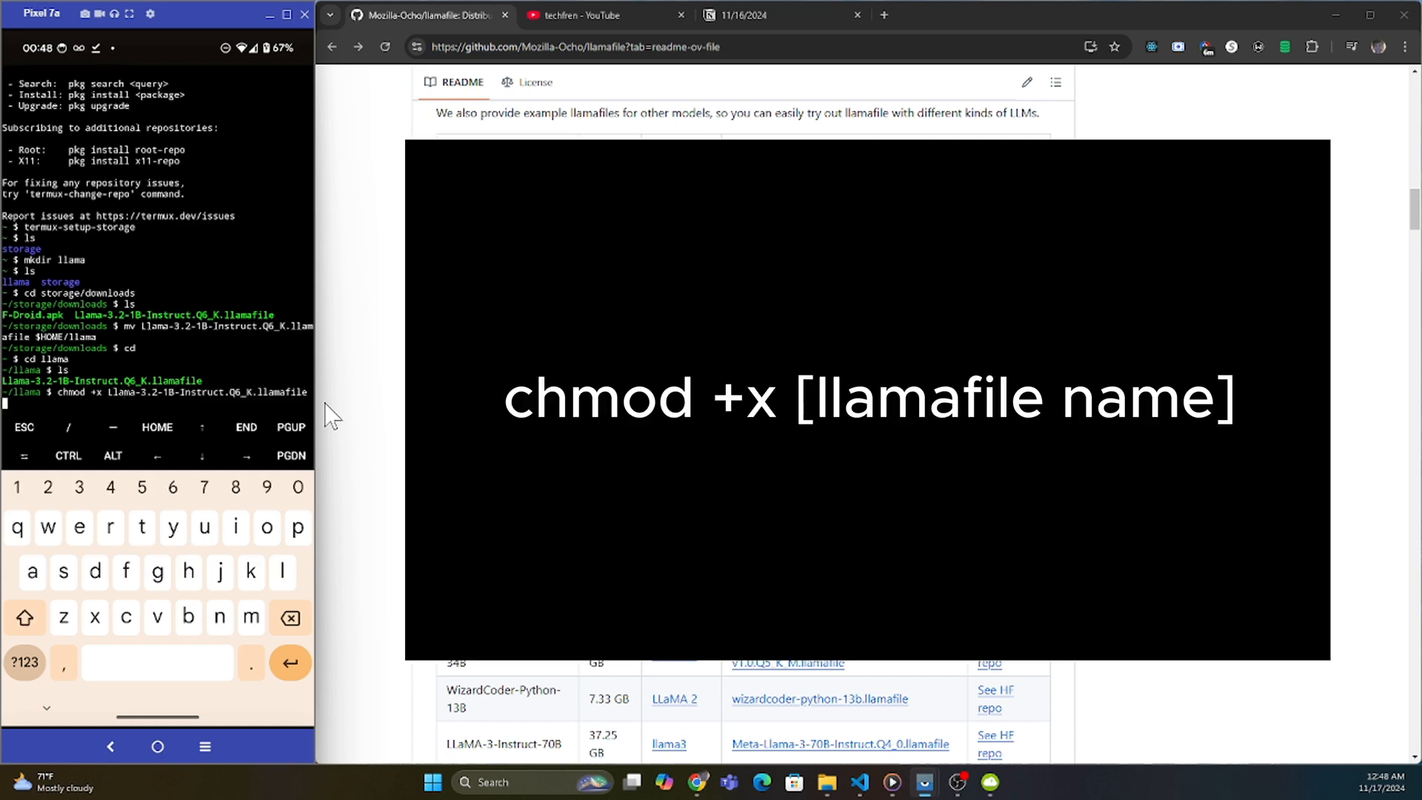
{"action": "key", "text": "Return"}
{"action": "type", "text": "./Llama-3.2-1B-Instruct.Q6_K.llamafile"}
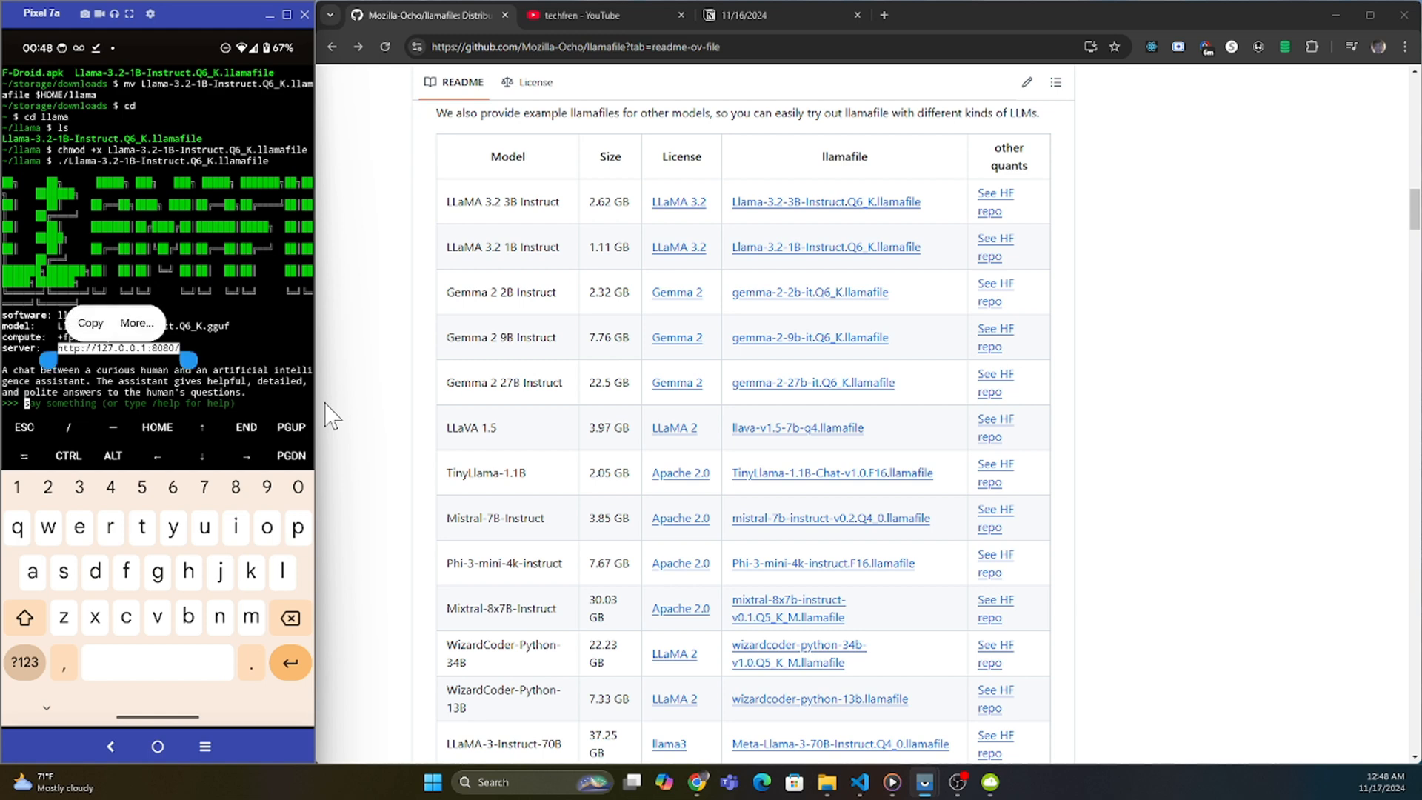
Step: Open the copied 127.0.0.1:8080 address and send the prompt 'write me a poem'
{"action": "left_click", "coordinate": [157, 746]}
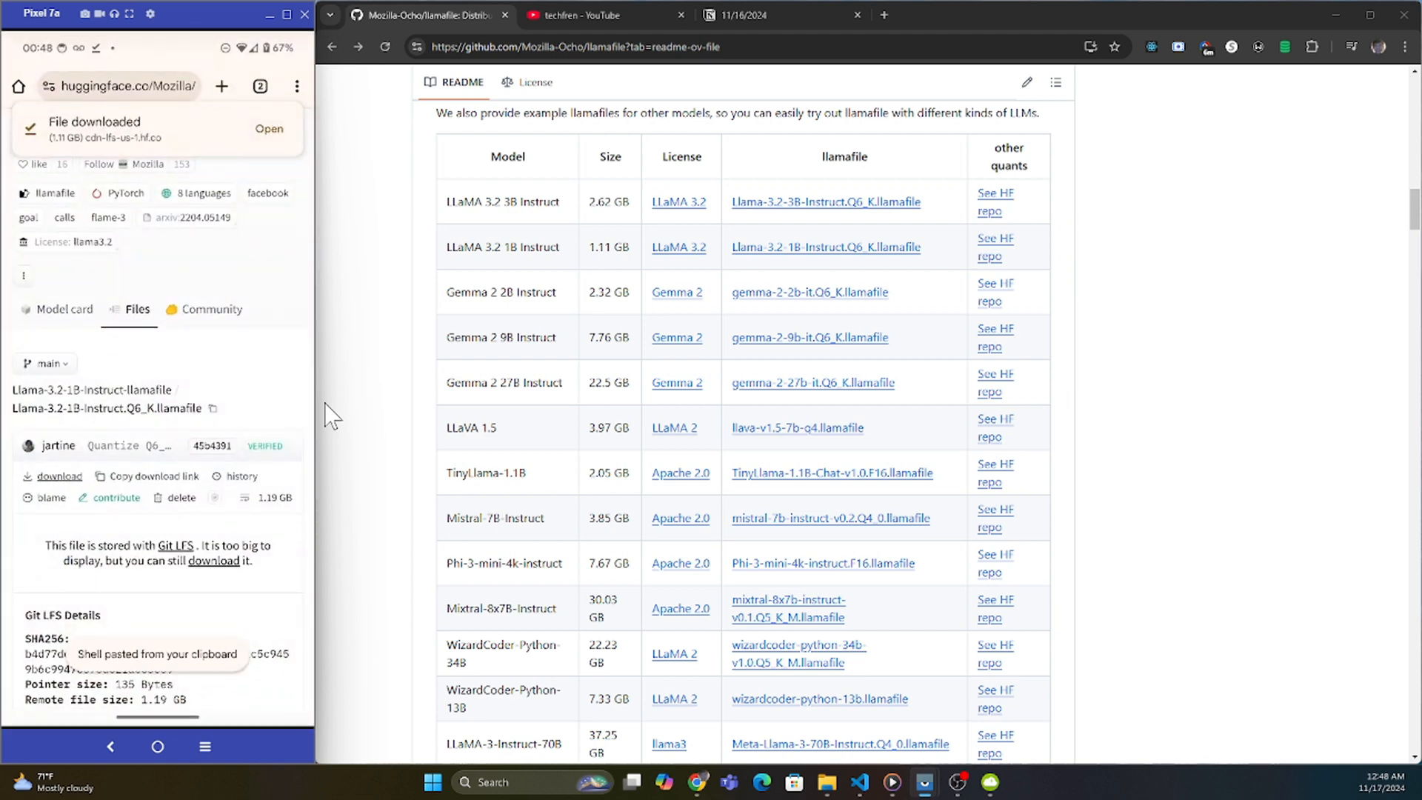
{"action": "left_click", "coordinate": [122, 85]}
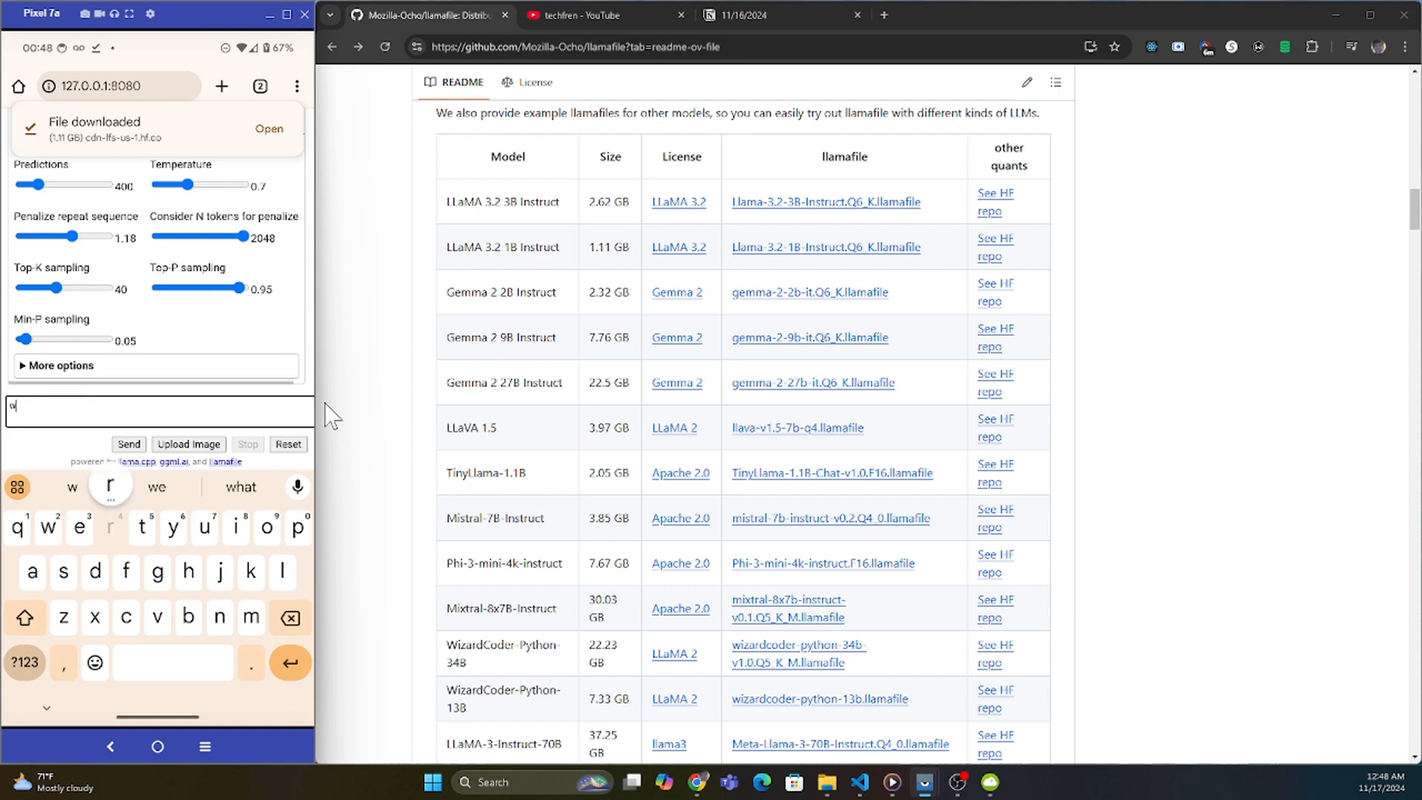
{"action": "type", "text": "write me a poem"}
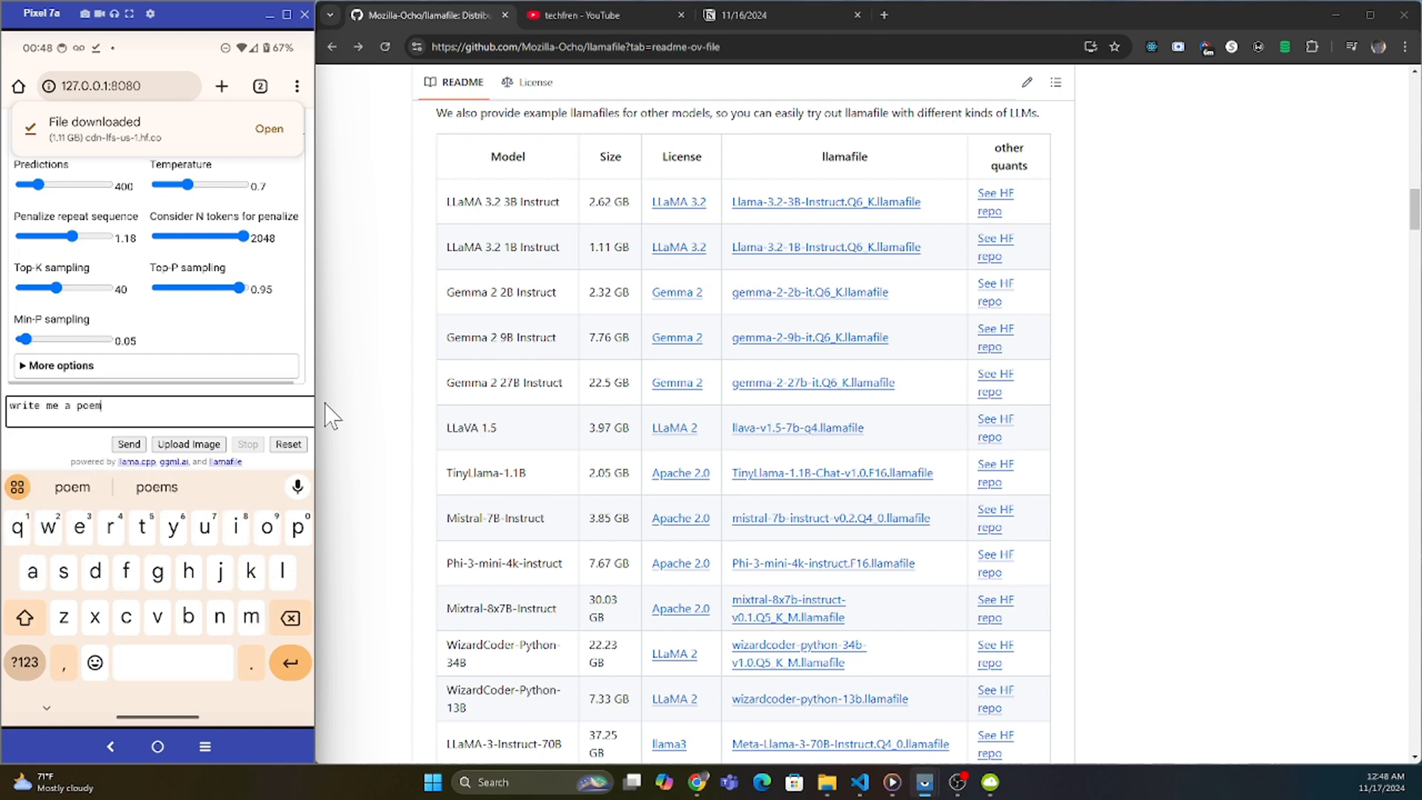
{"action": "left_click", "coordinate": [128, 443]}
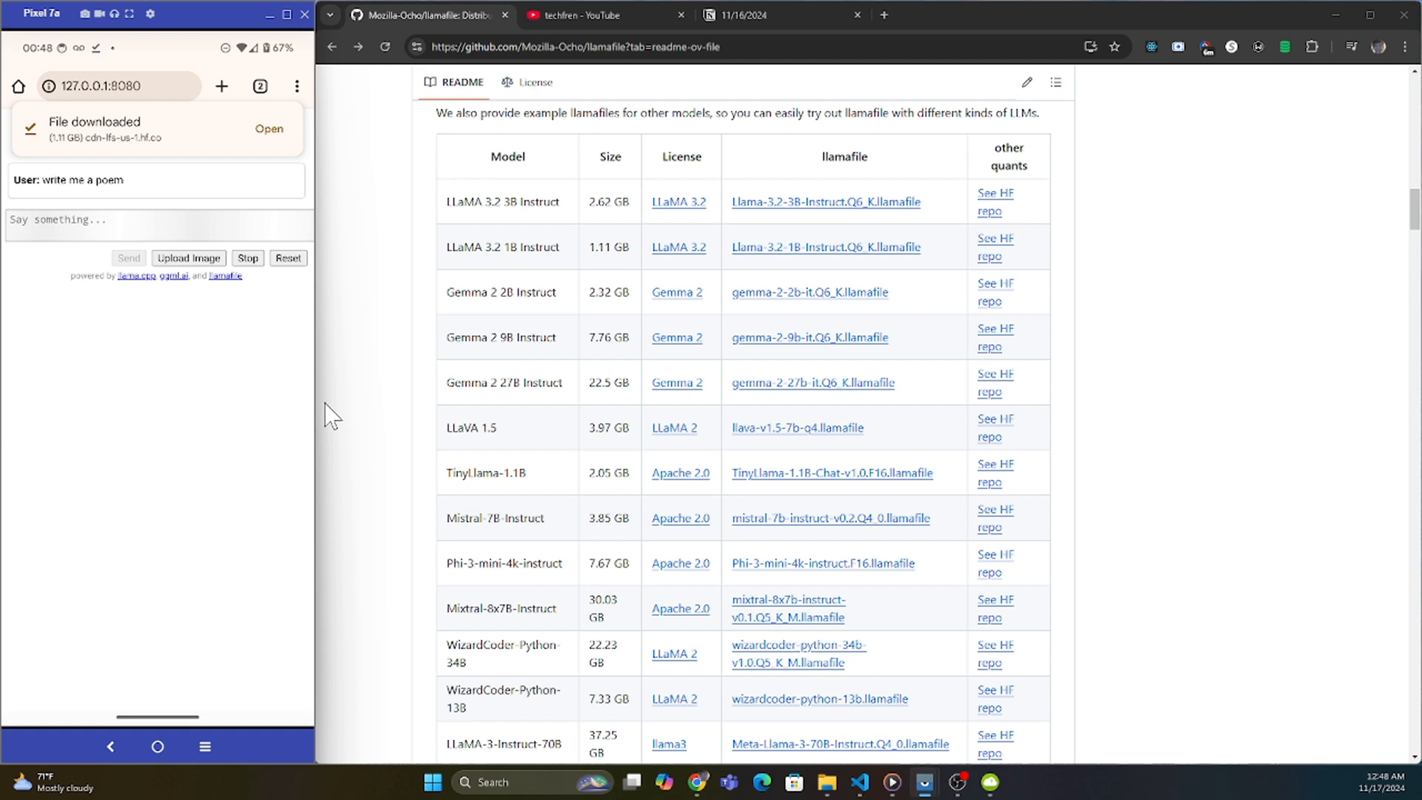